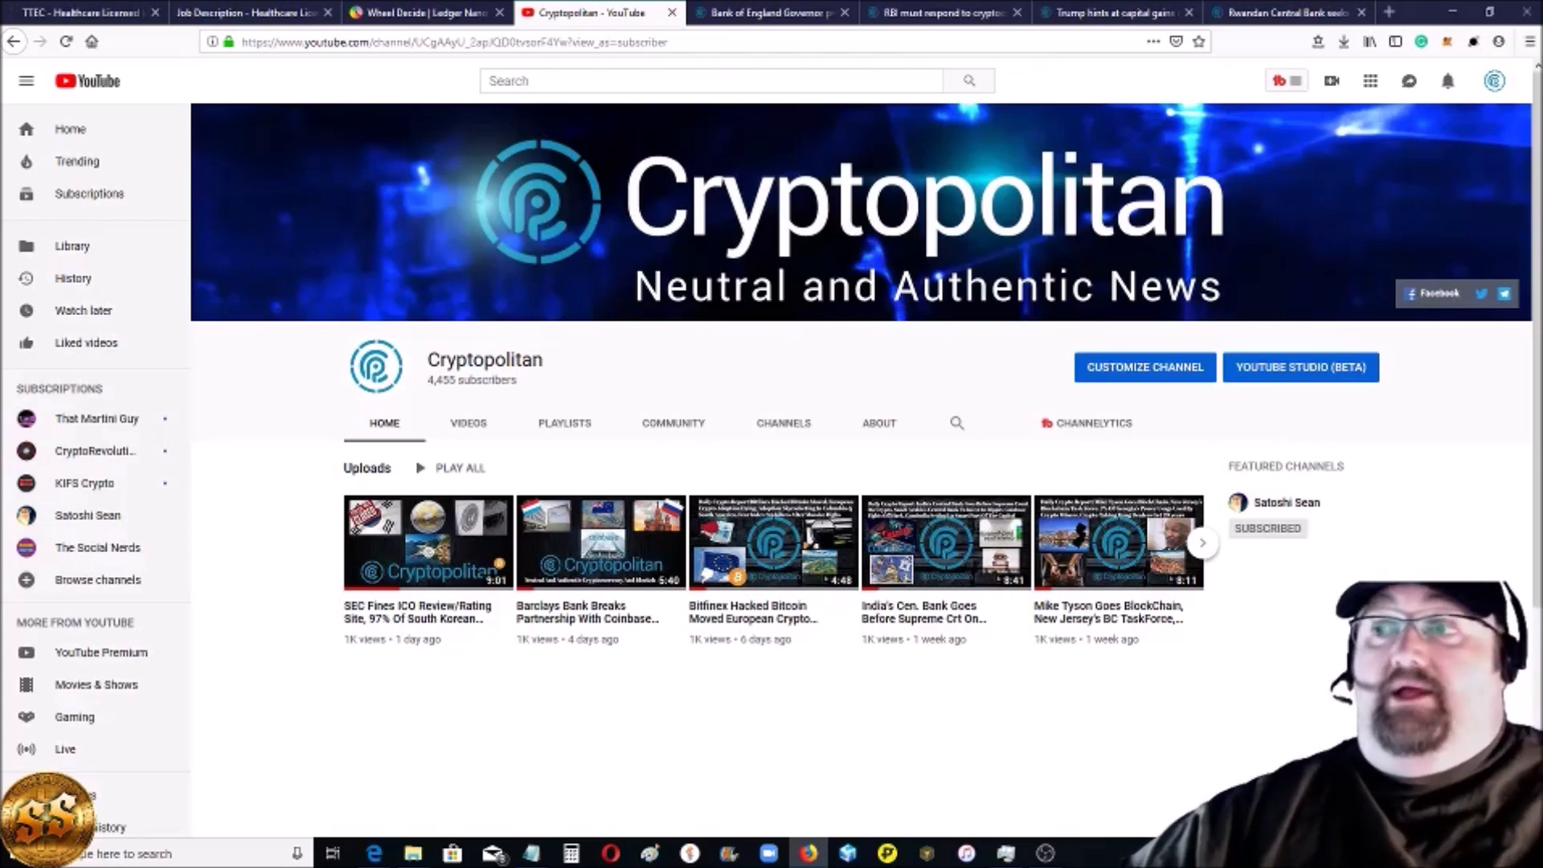
pyautogui.moveTo(825, 413)
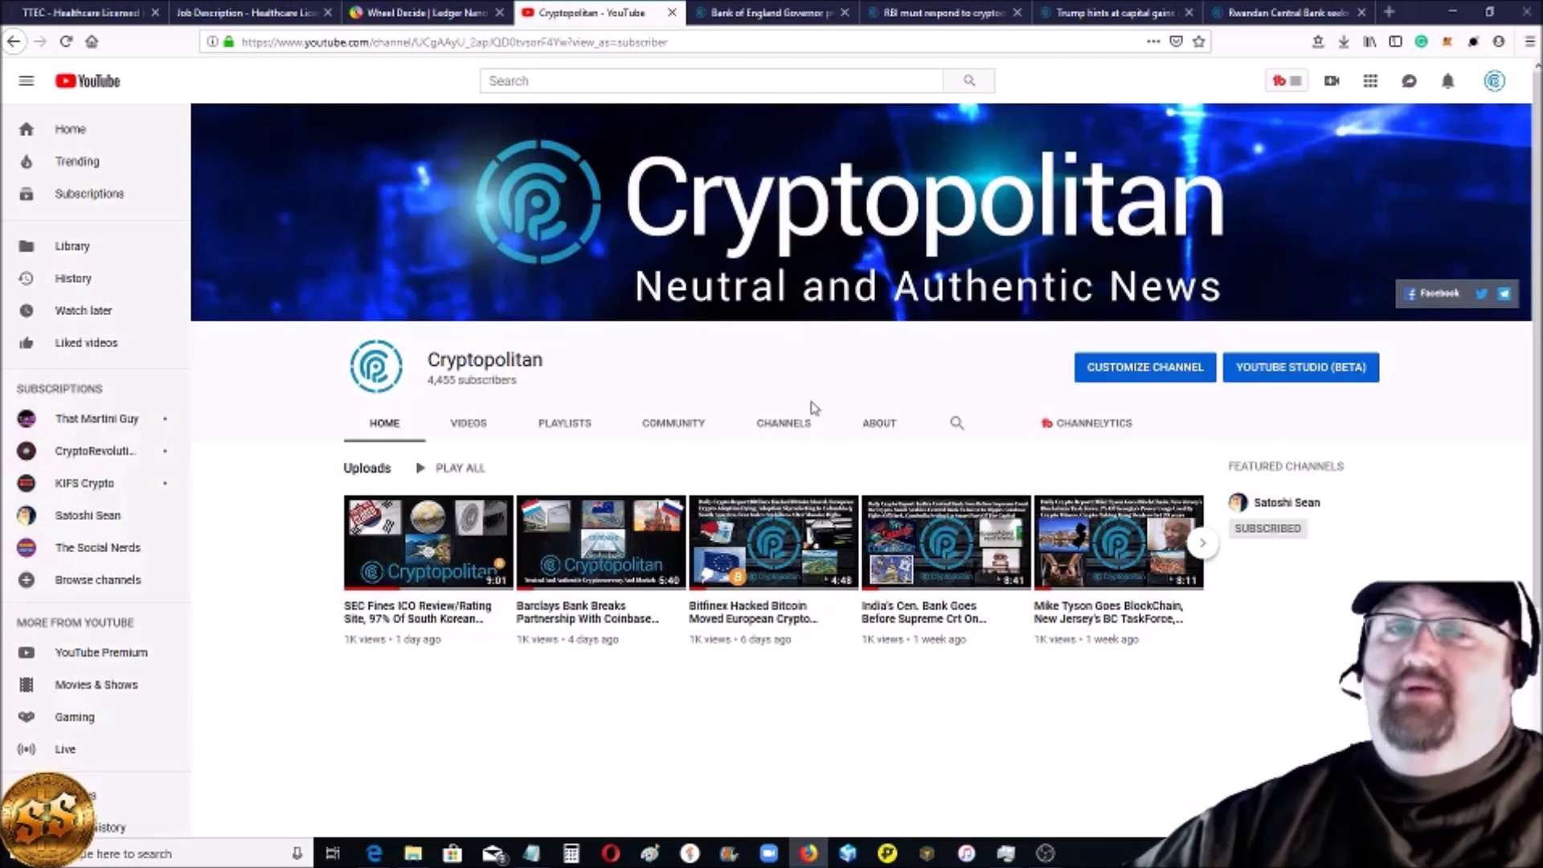
pyautogui.moveTo(836, 352)
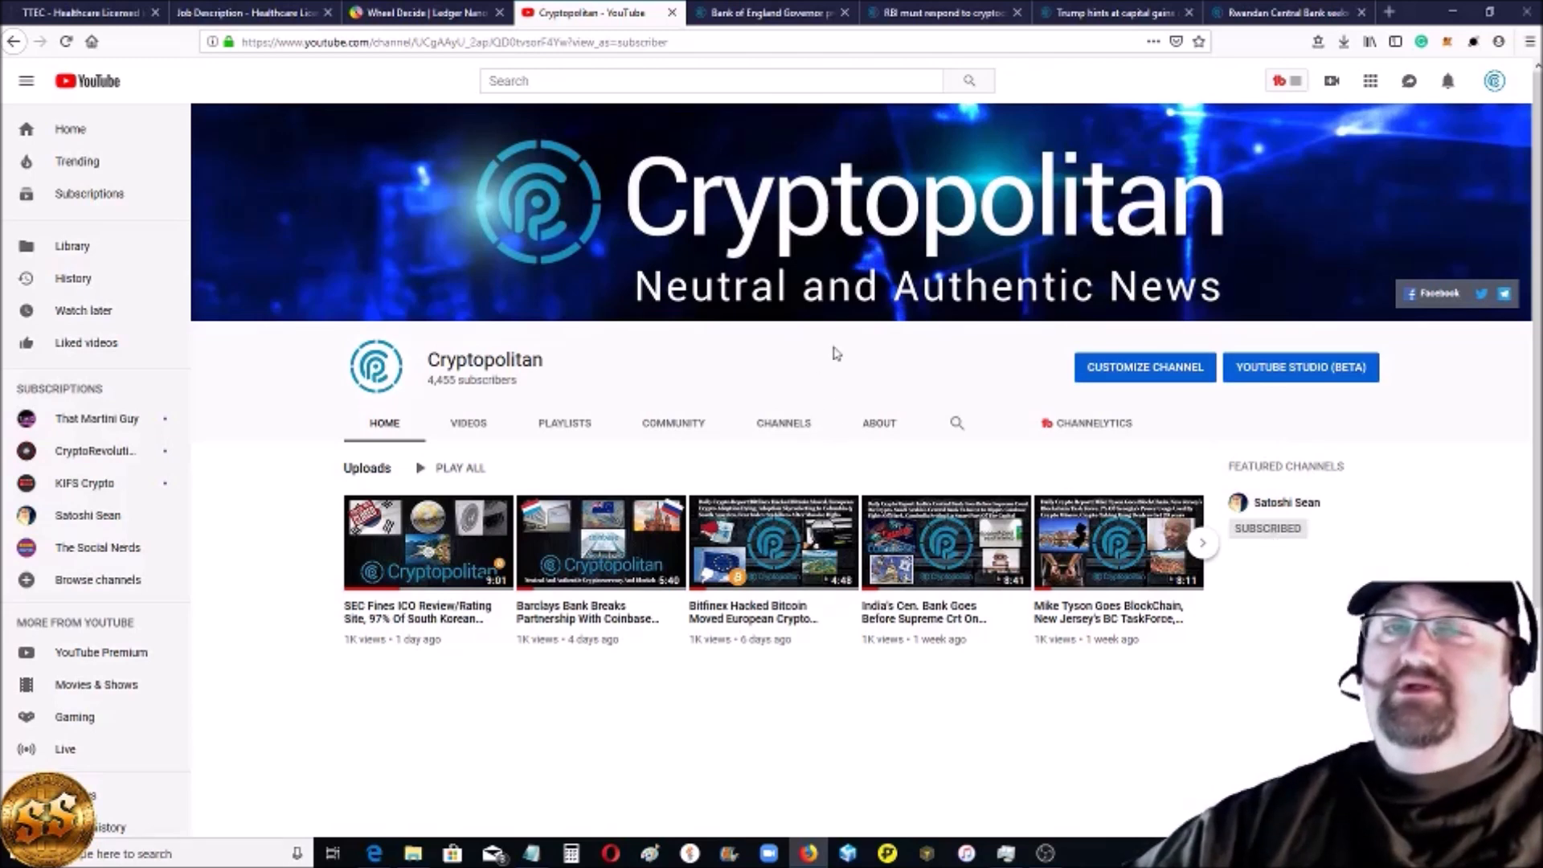
# Step: Read the Bank of England Governor article's highlighted passages on Mark Carney's Libra-like digital currency proposal
pyautogui.click(770, 13)
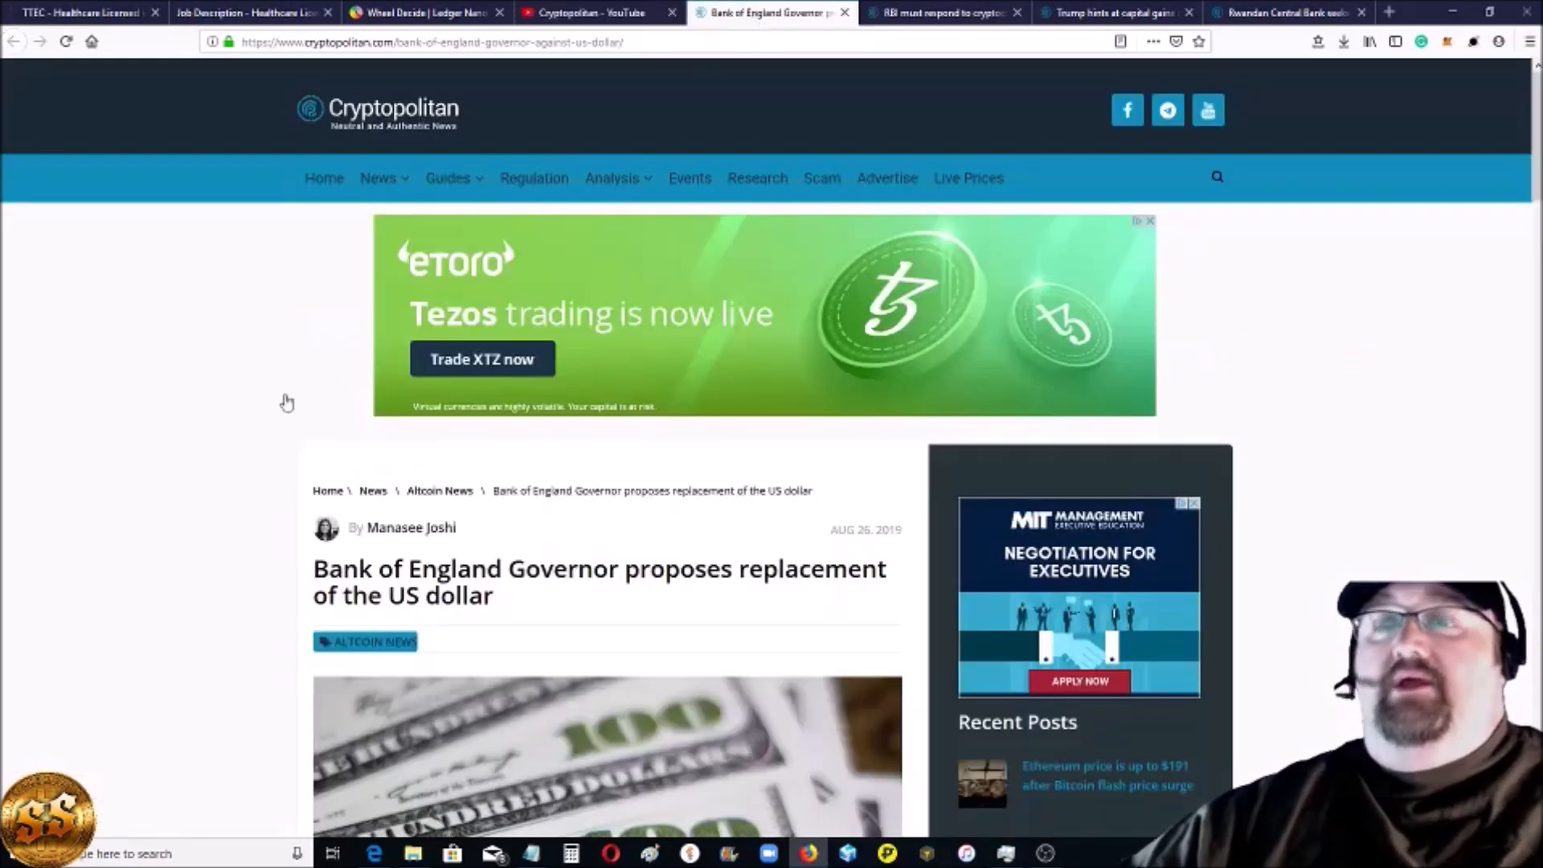
pyautogui.moveTo(36, 530)
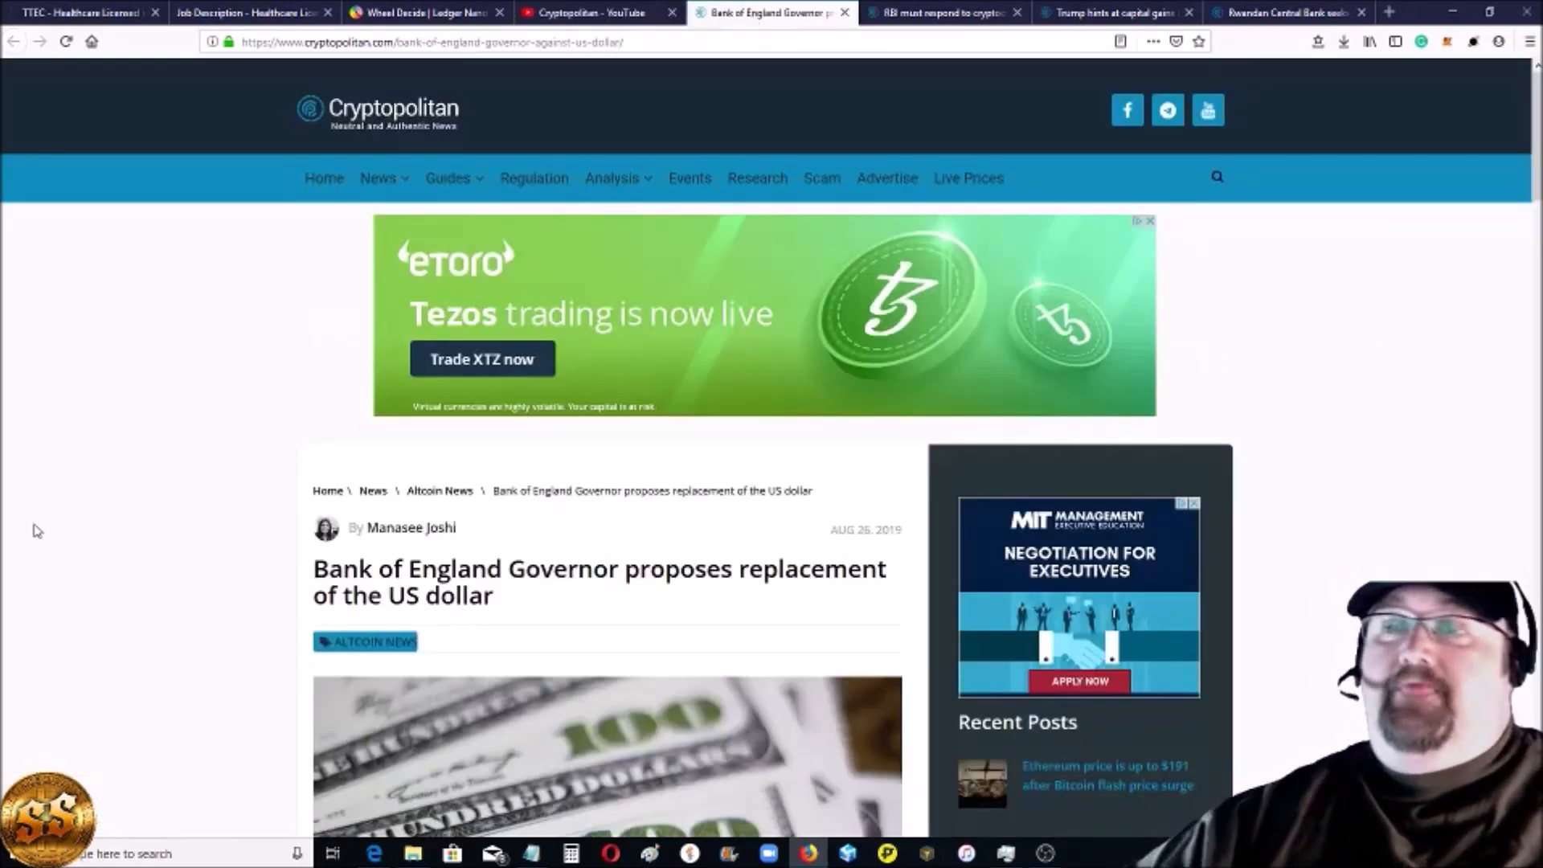
pyautogui.moveTo(39, 555)
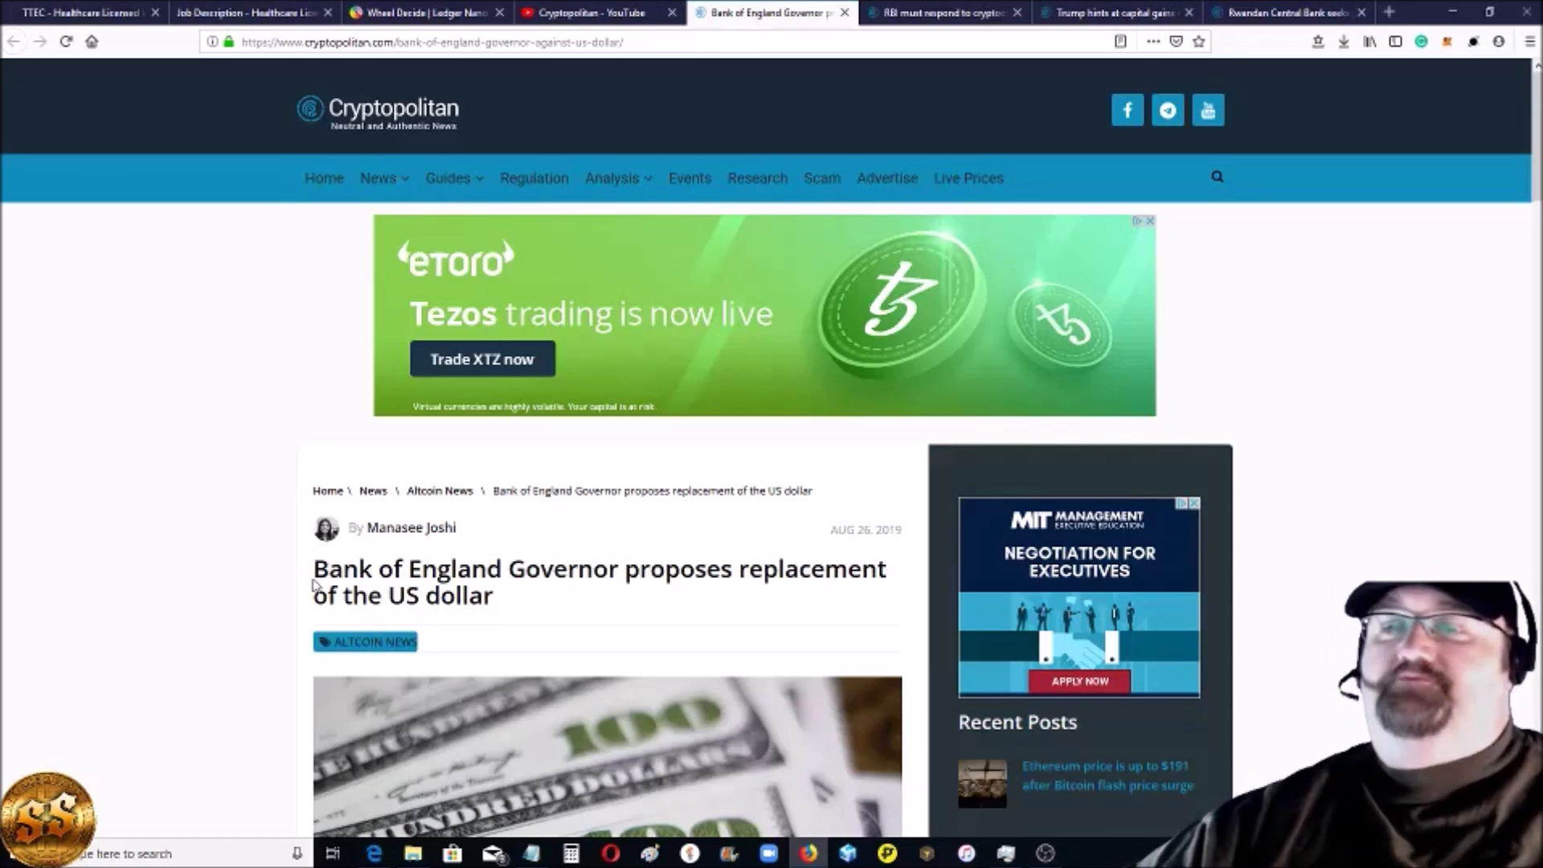
pyautogui.scroll(-3)
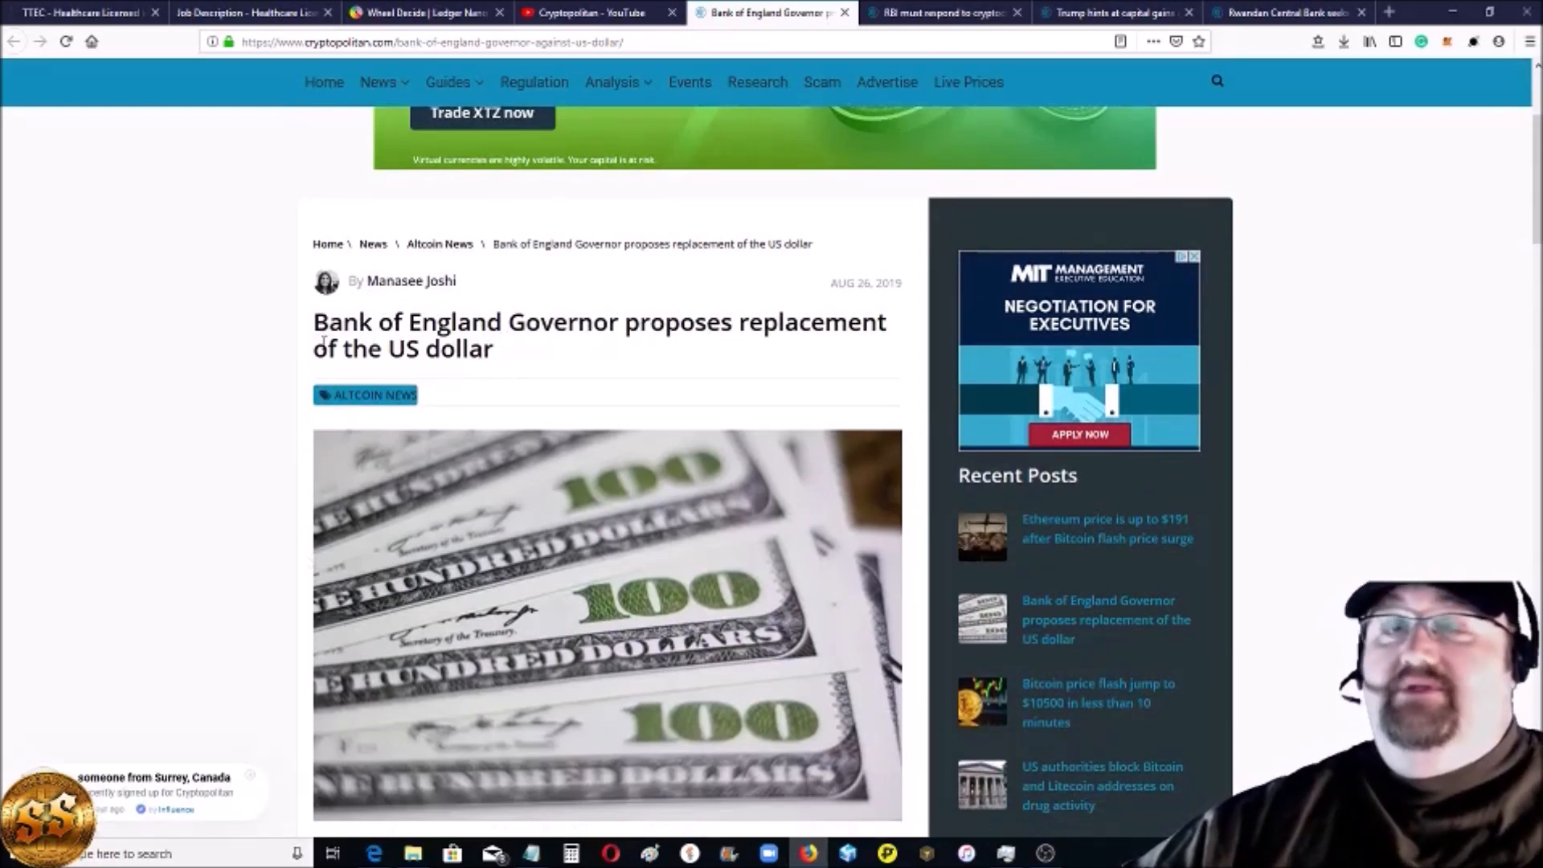
pyautogui.moveTo(235, 329)
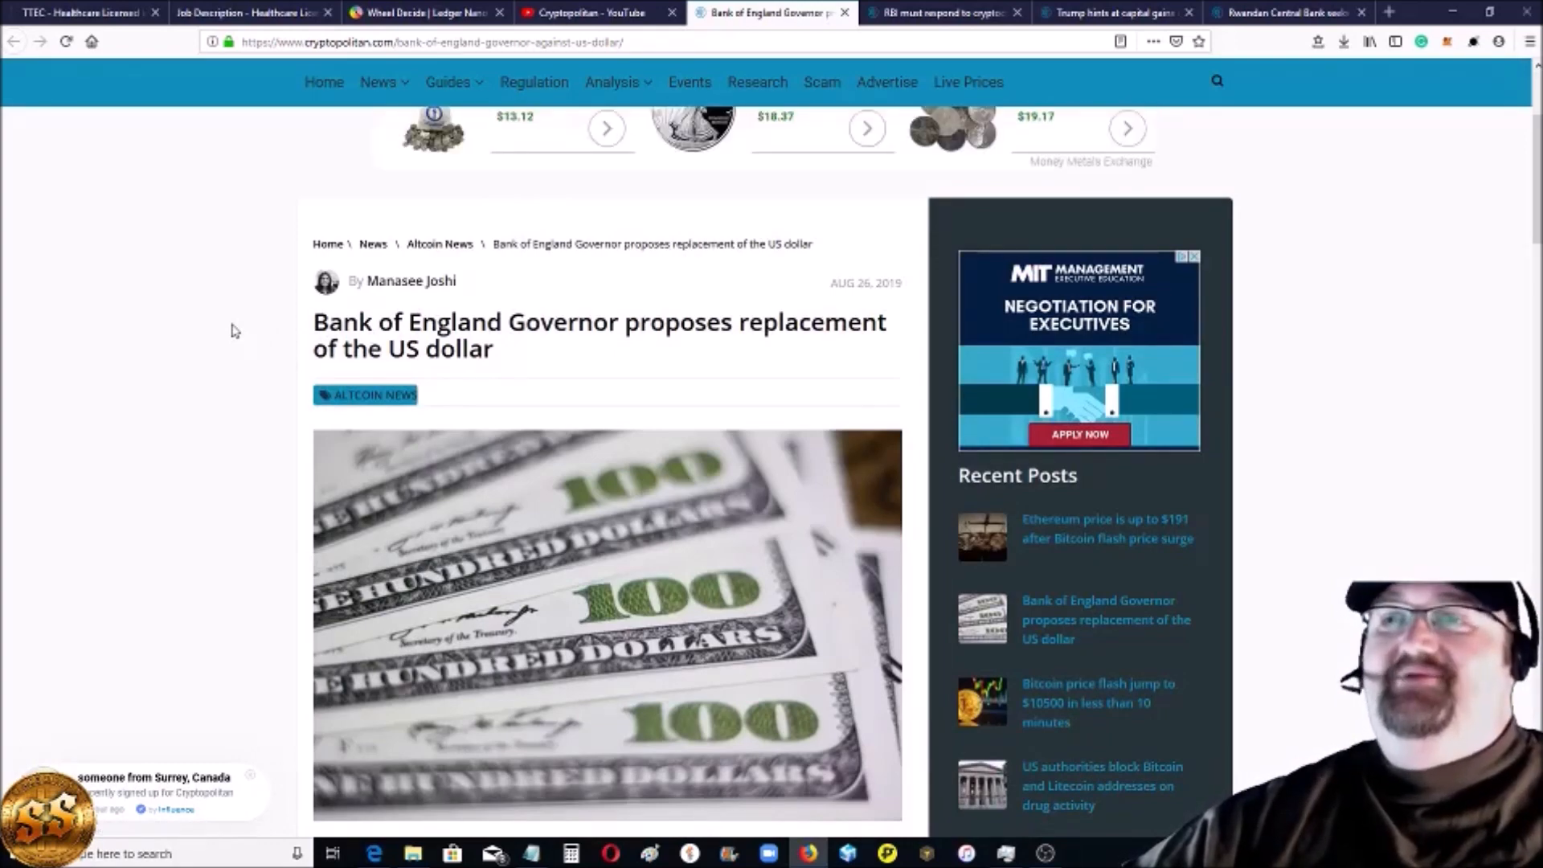
pyautogui.scroll(-3)
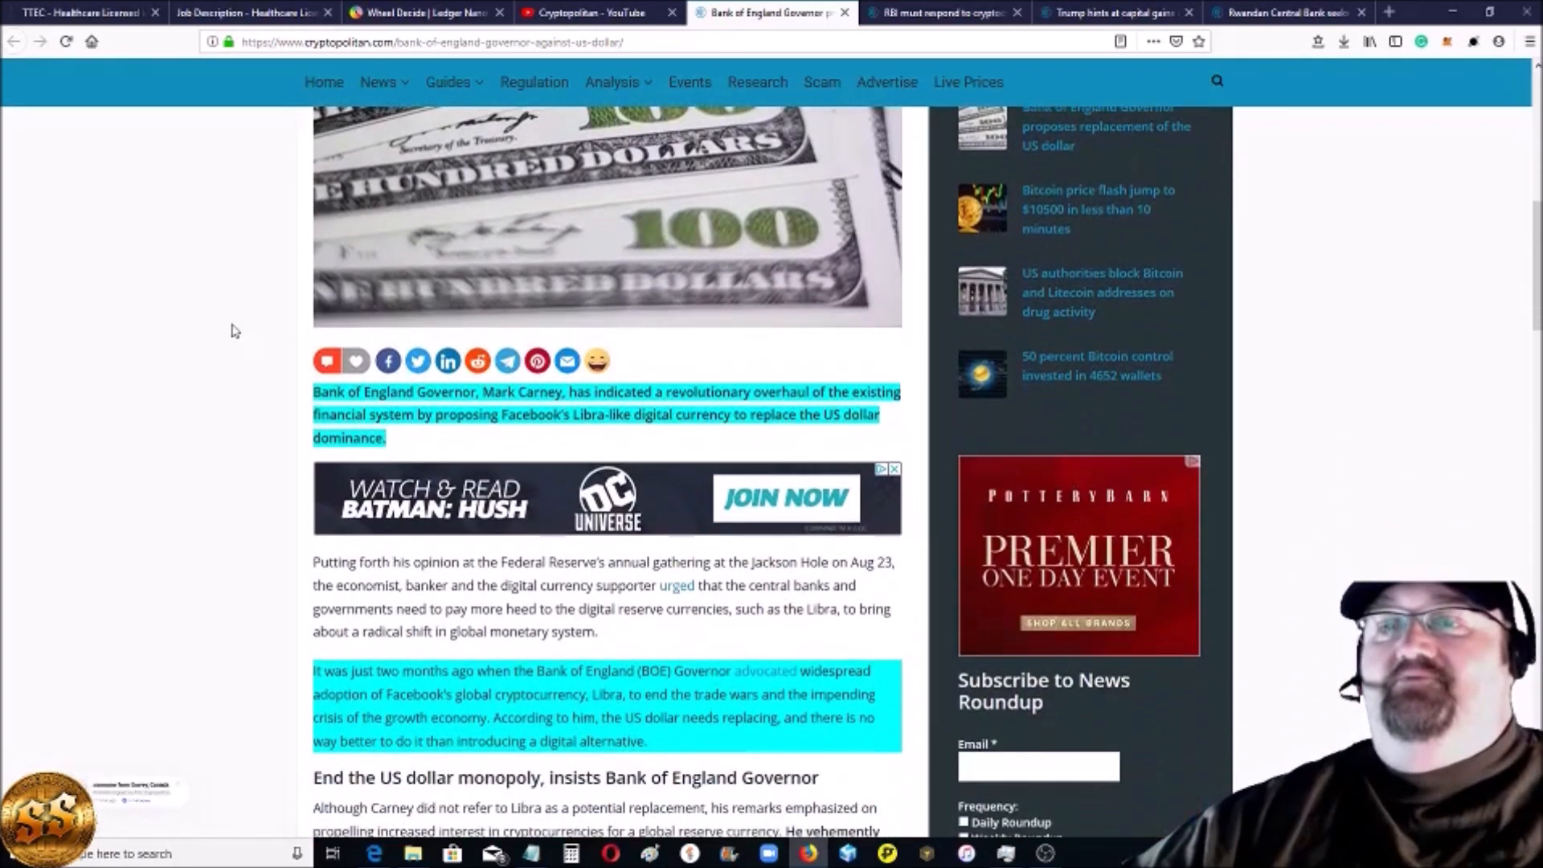
pyautogui.moveTo(421, 439)
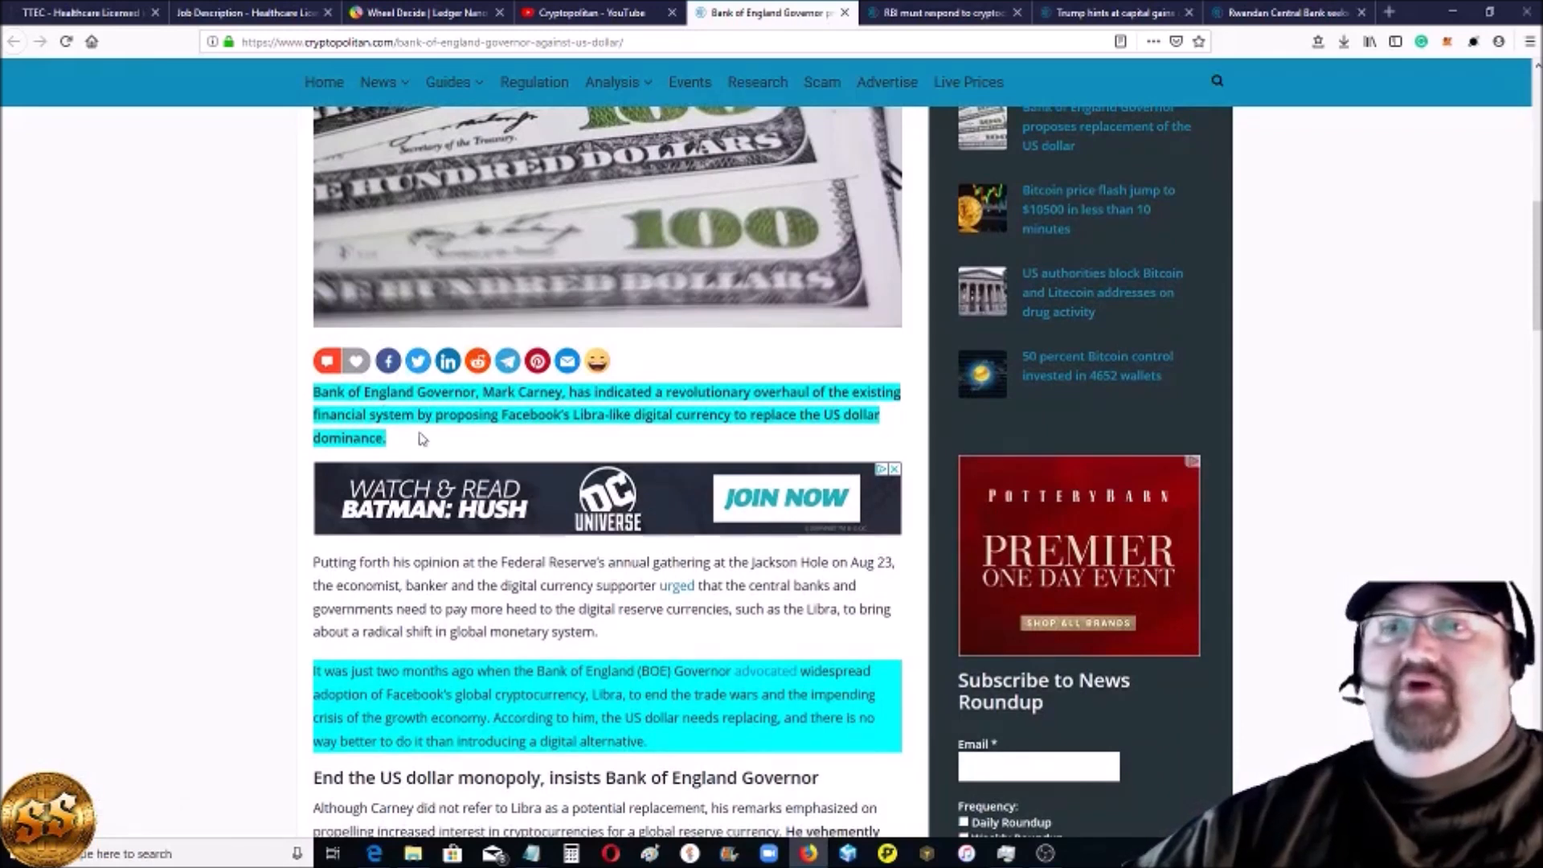
pyautogui.moveTo(429, 450)
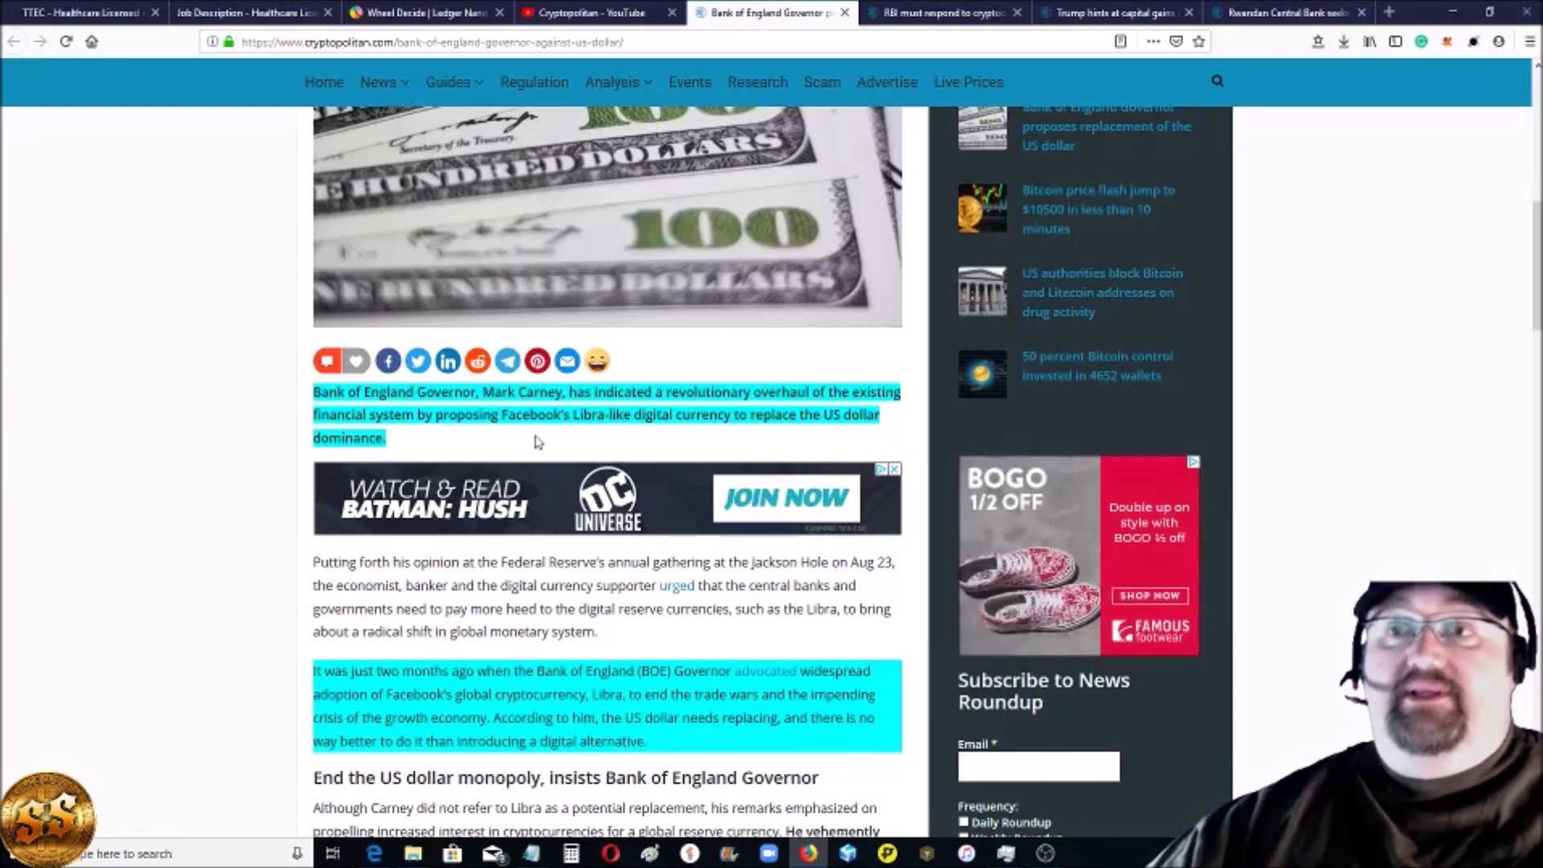
pyautogui.moveTo(570, 431)
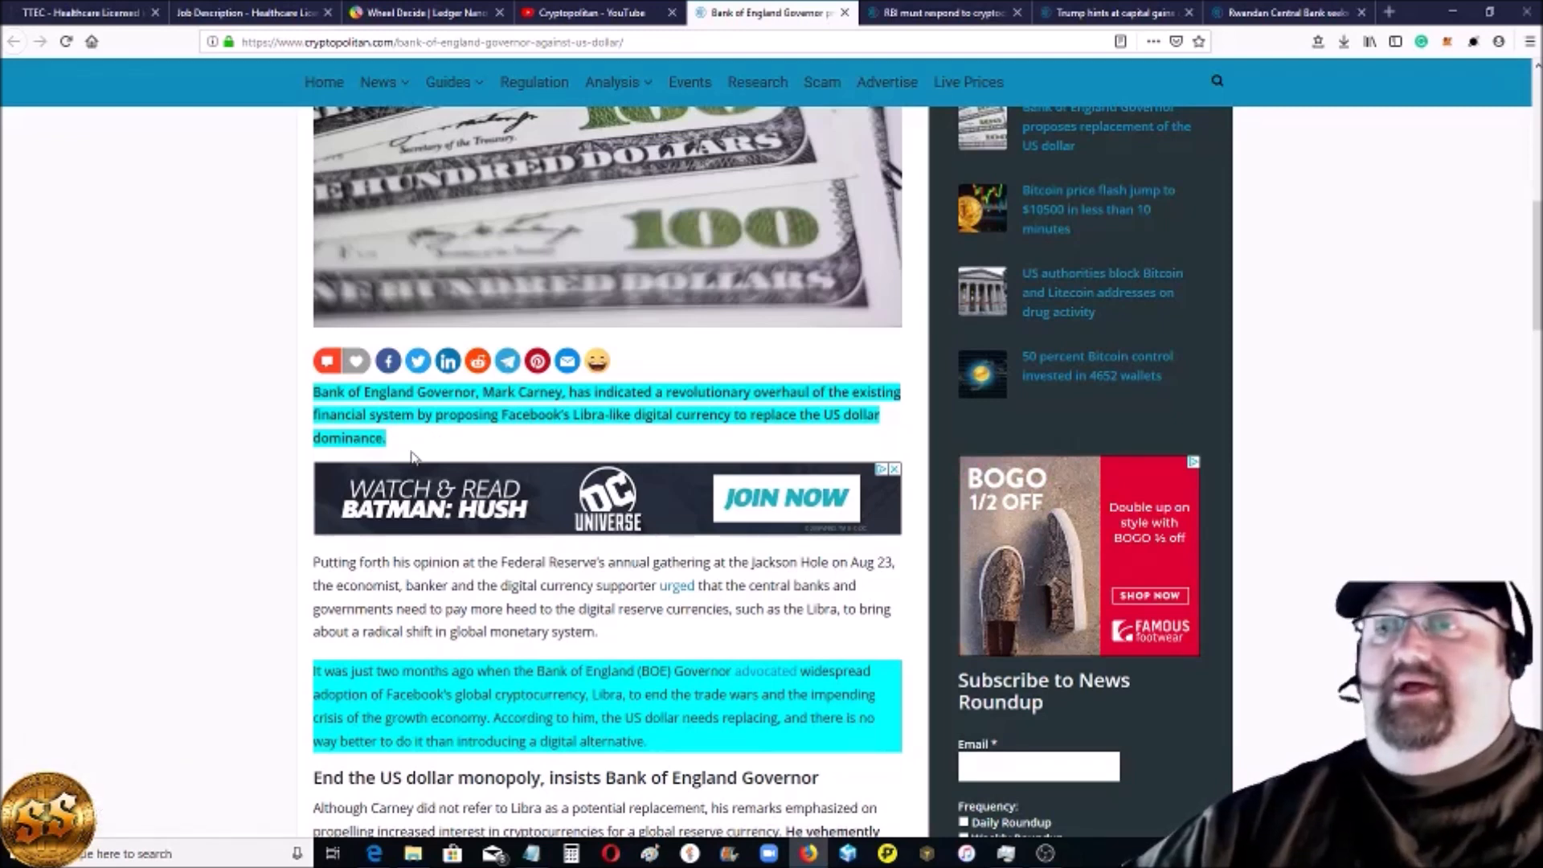
pyautogui.moveTo(406, 444)
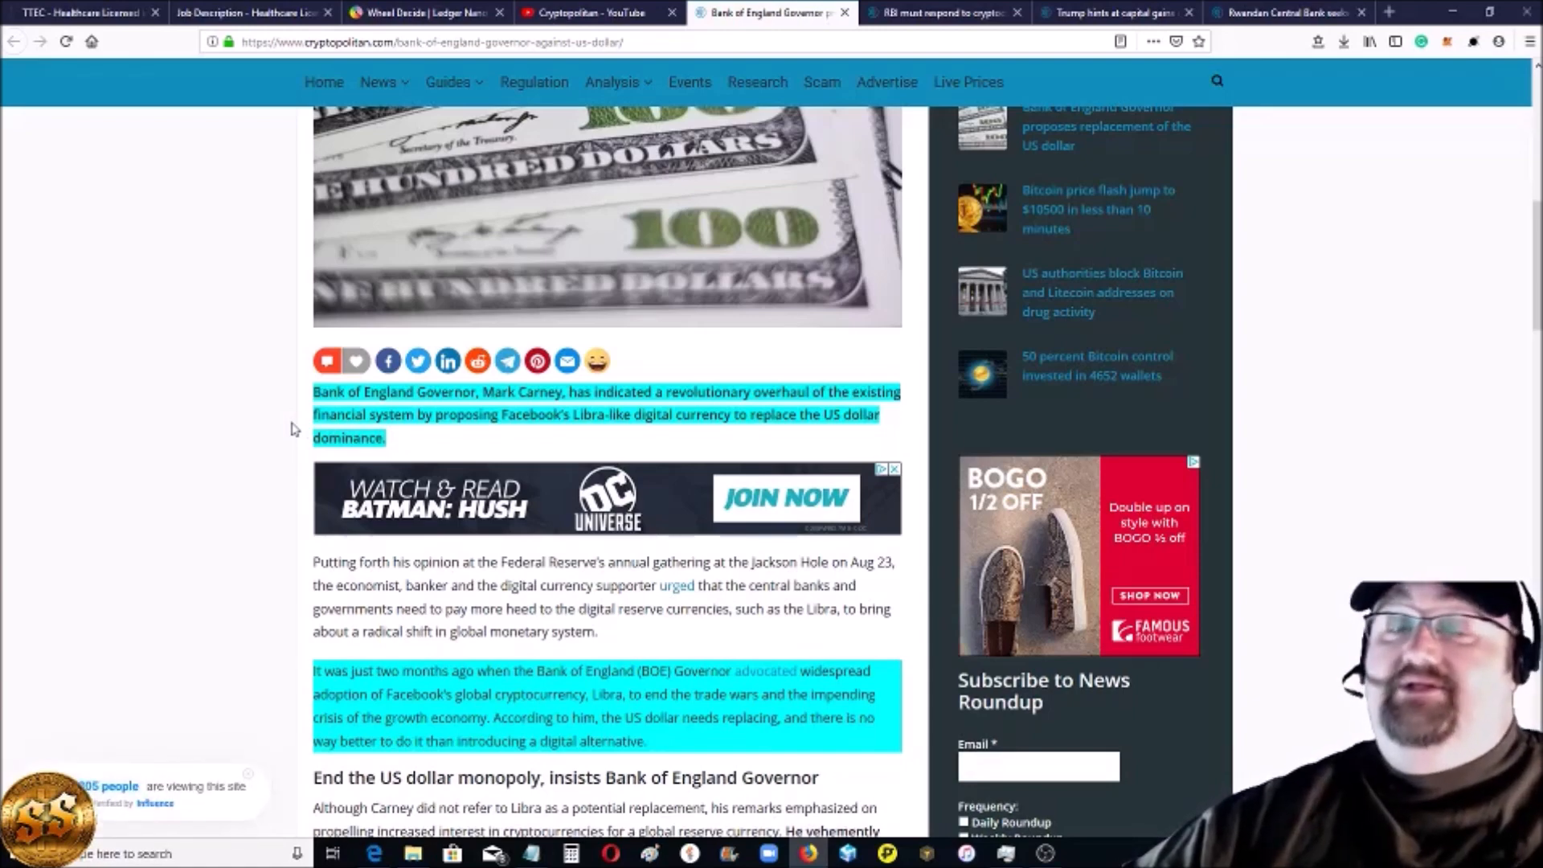
pyautogui.scroll(-3)
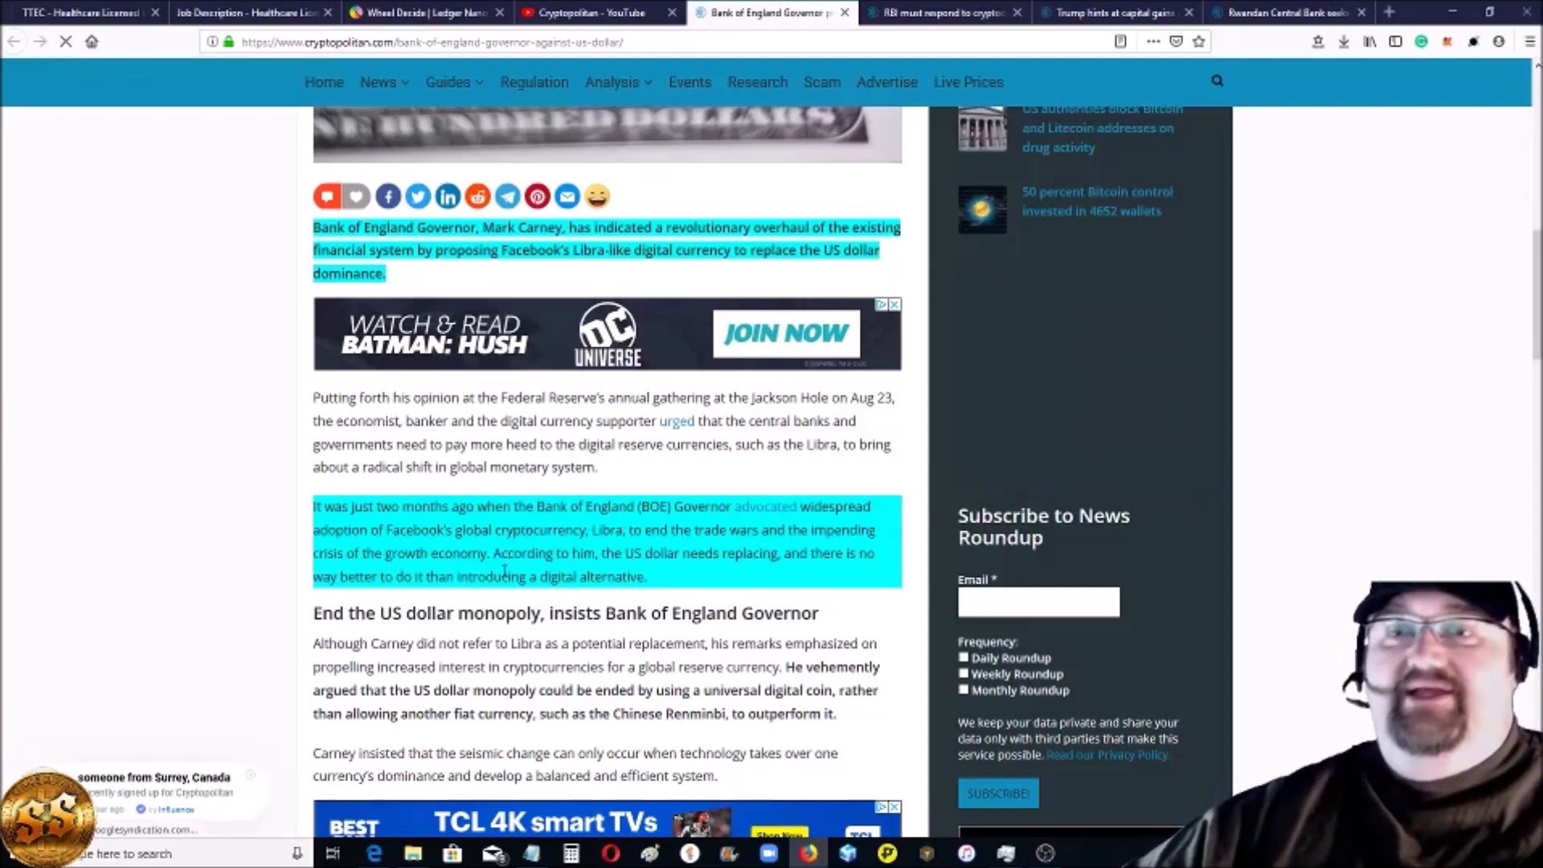
pyautogui.scroll(-3)
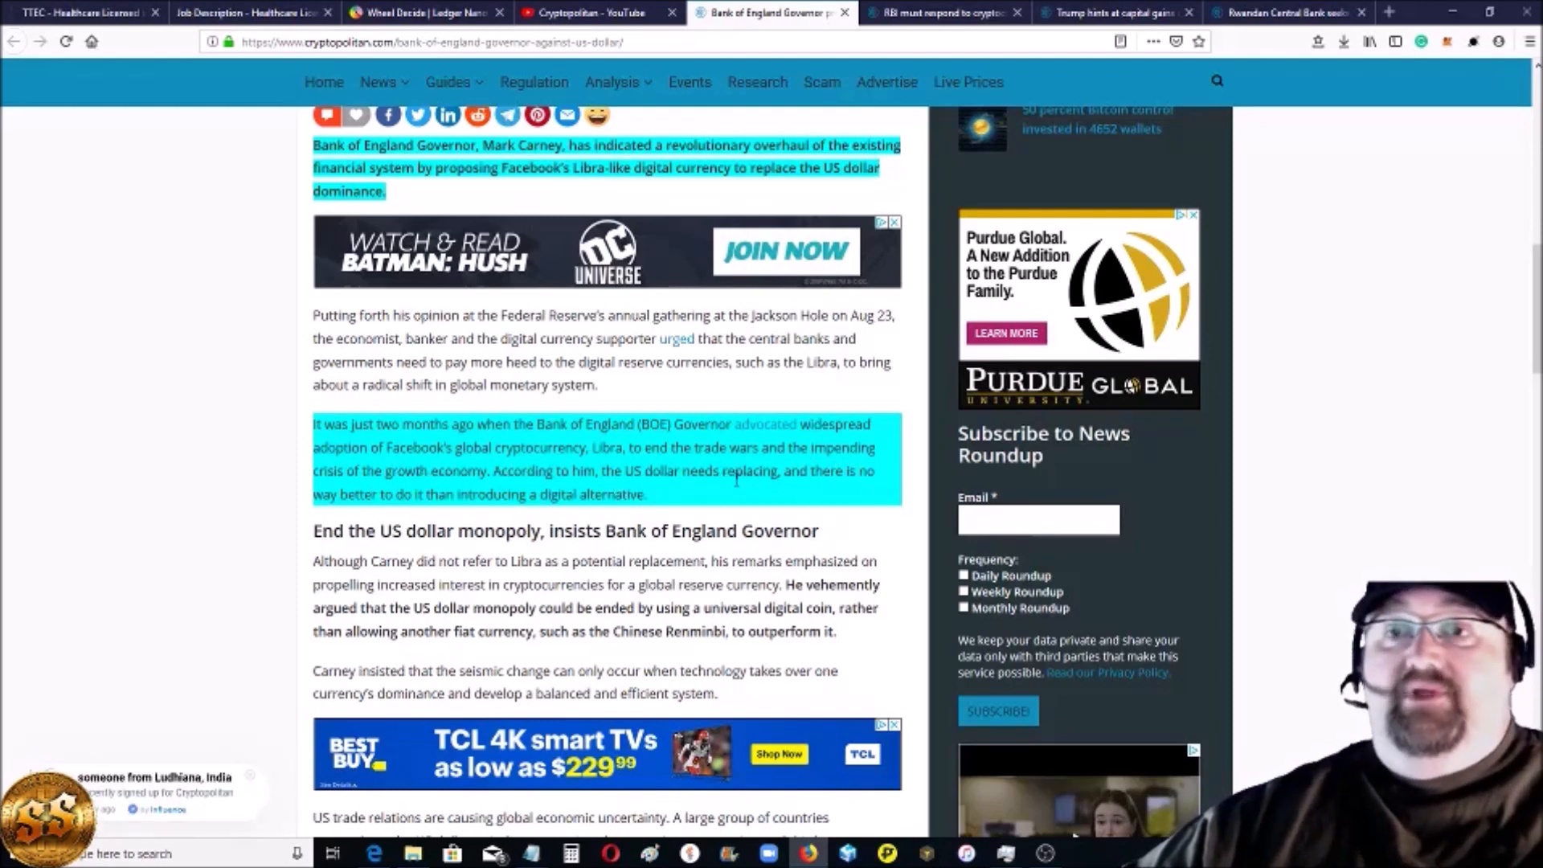
pyautogui.moveTo(517, 493)
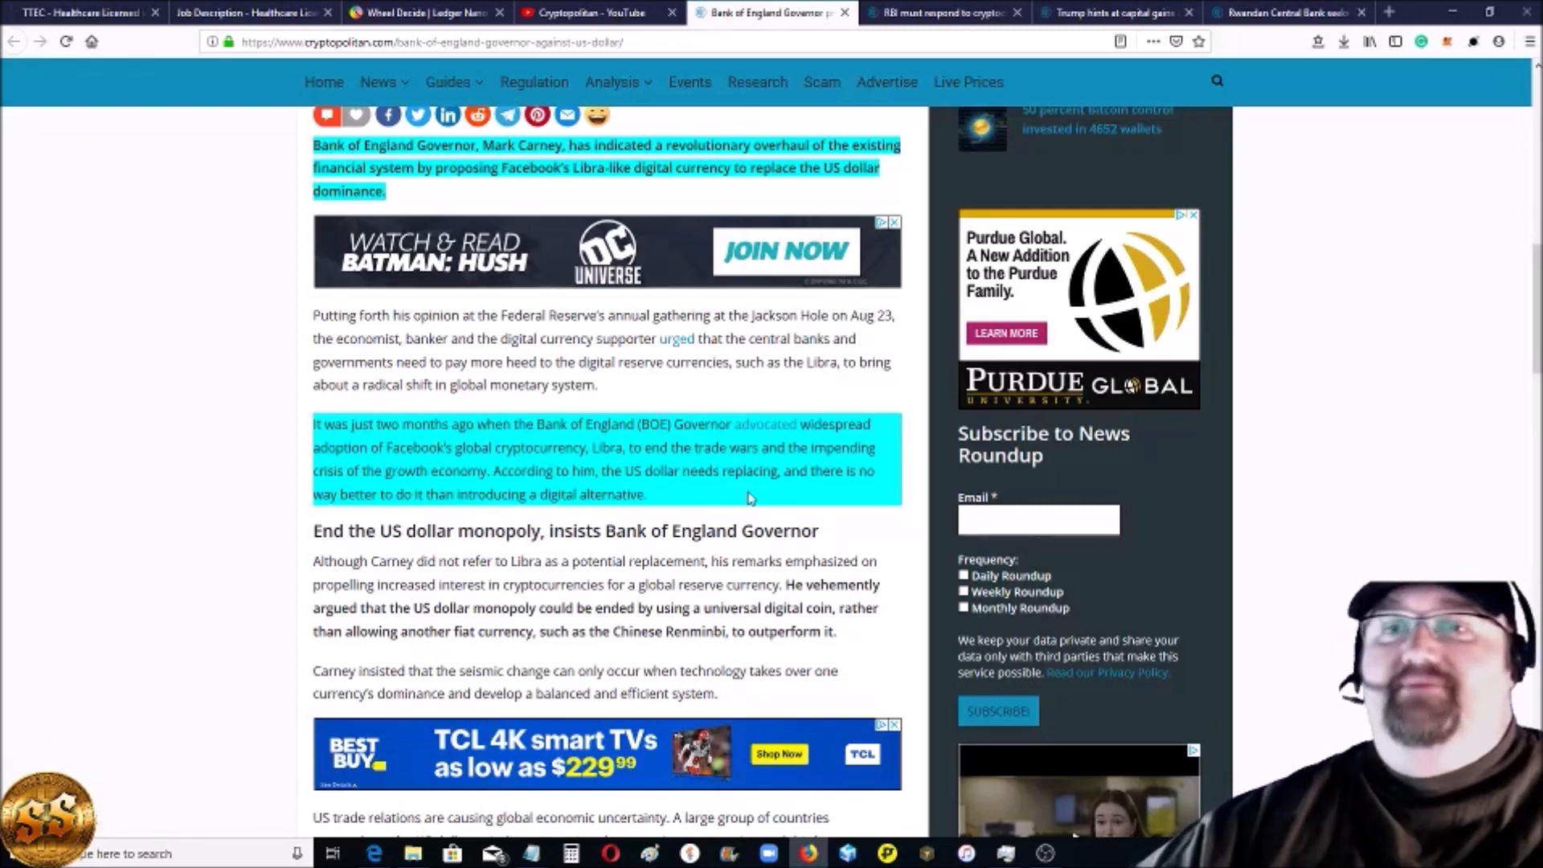
pyautogui.scroll(-3)
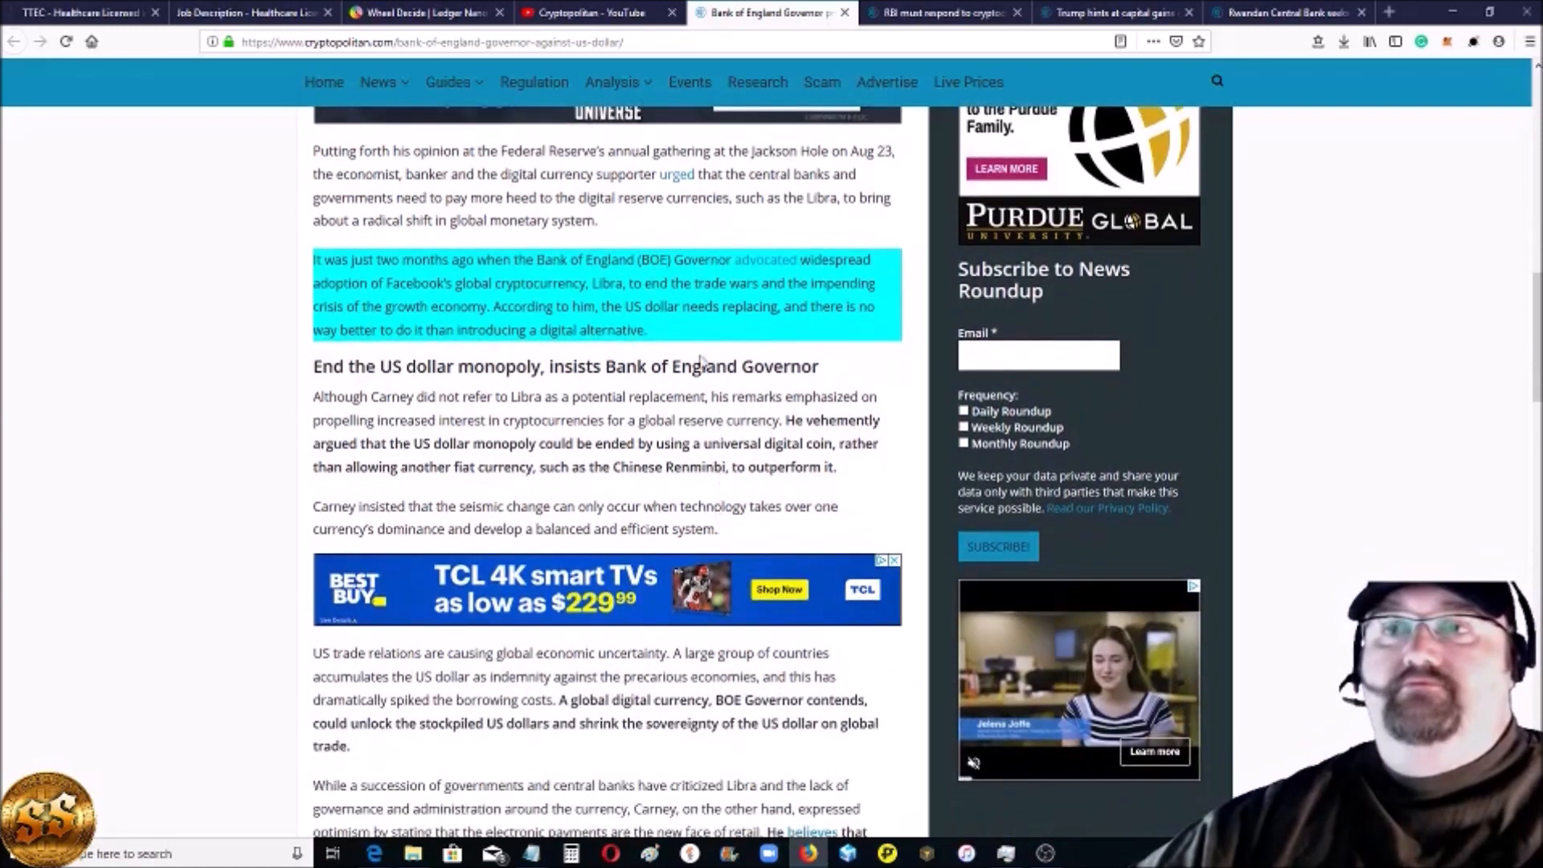
pyautogui.moveTo(681, 339)
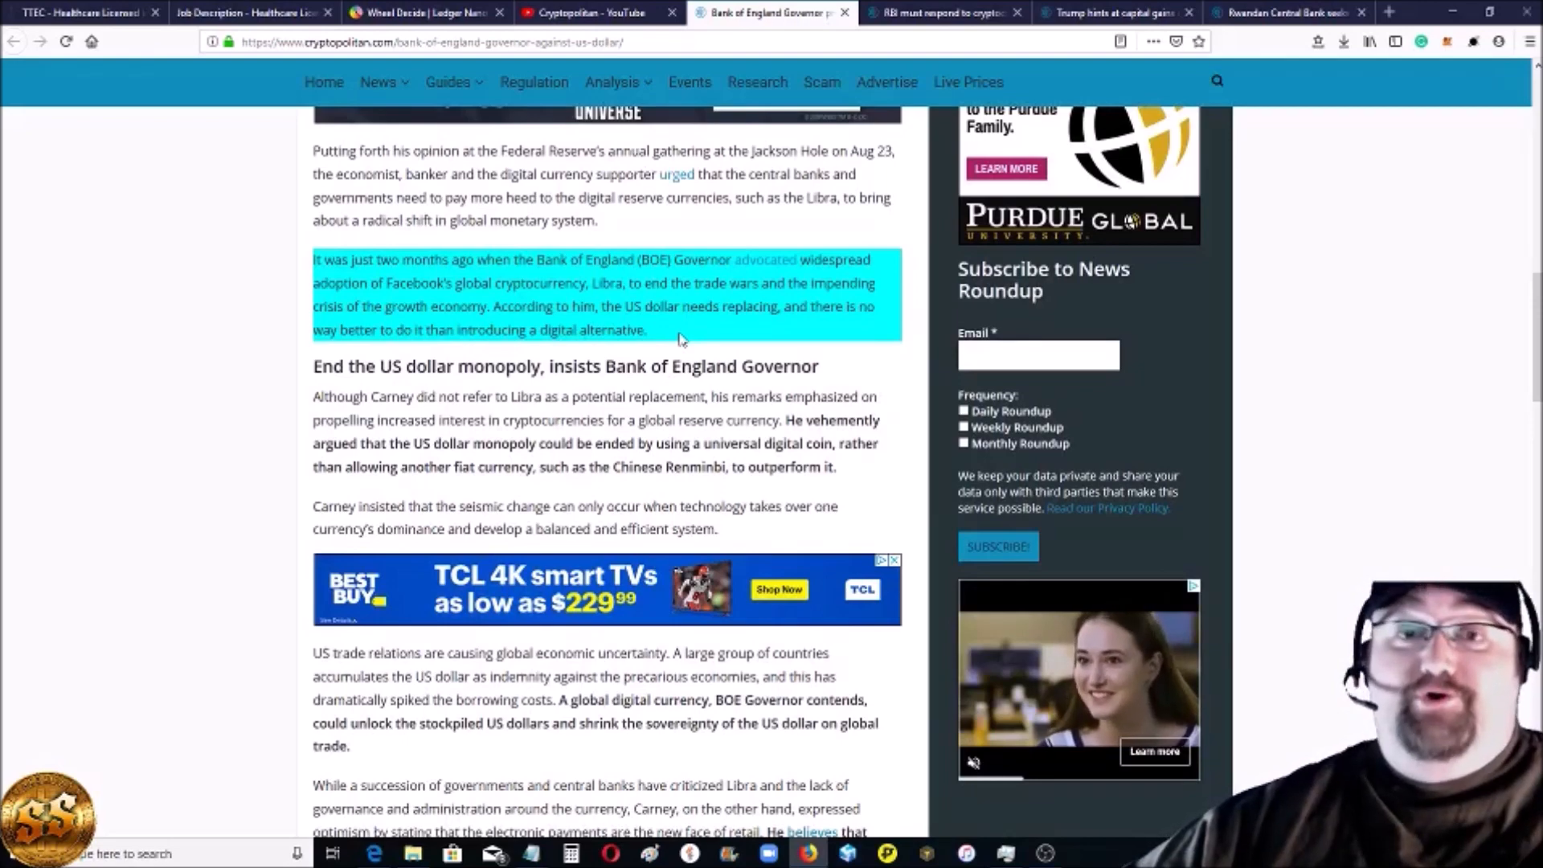
pyautogui.scroll(-3)
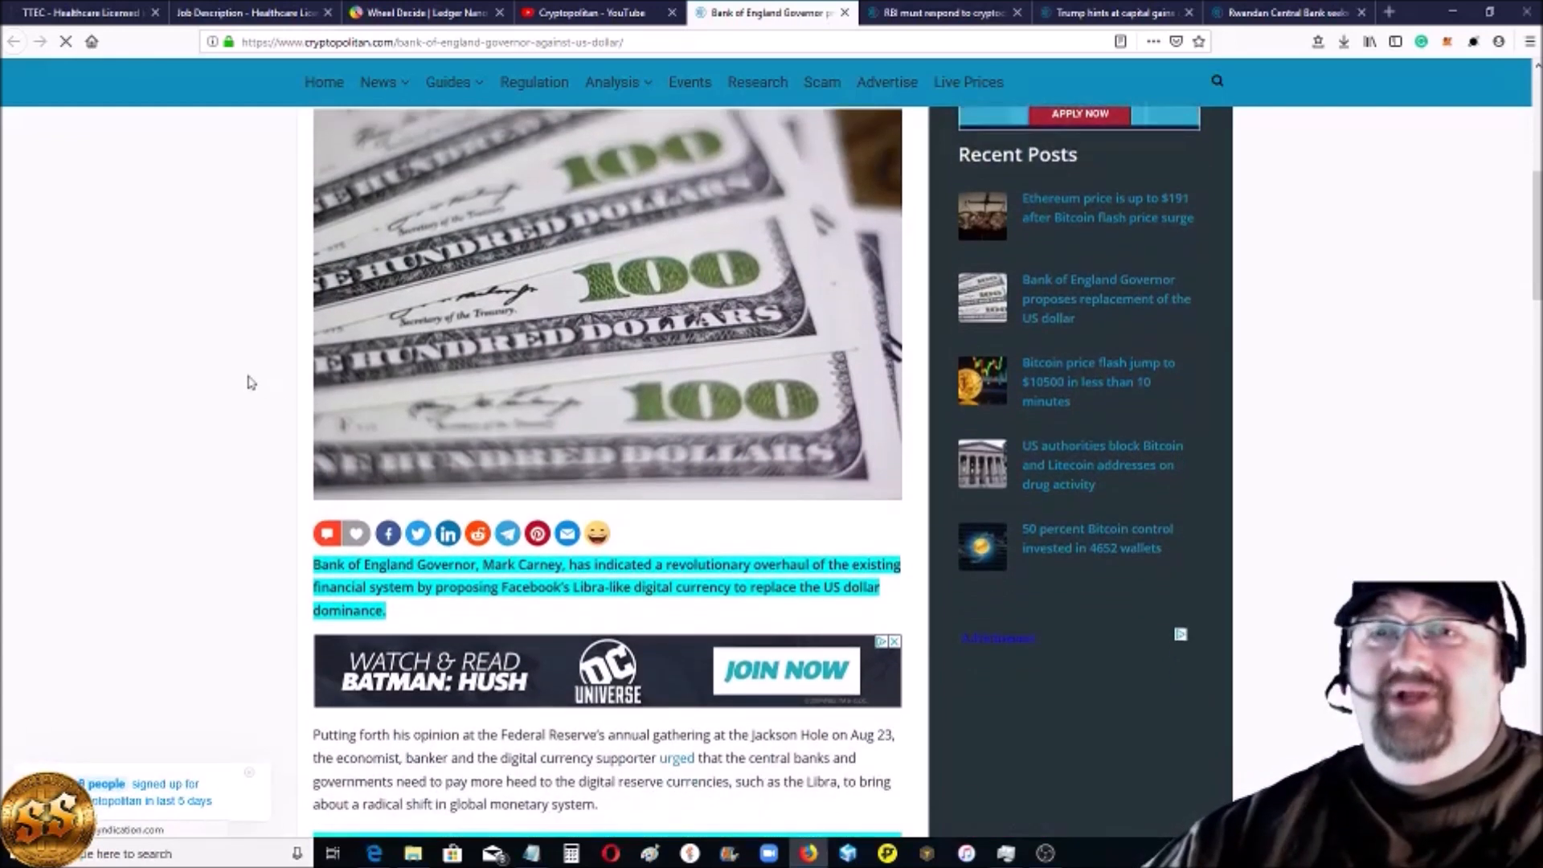
pyautogui.scroll(-3)
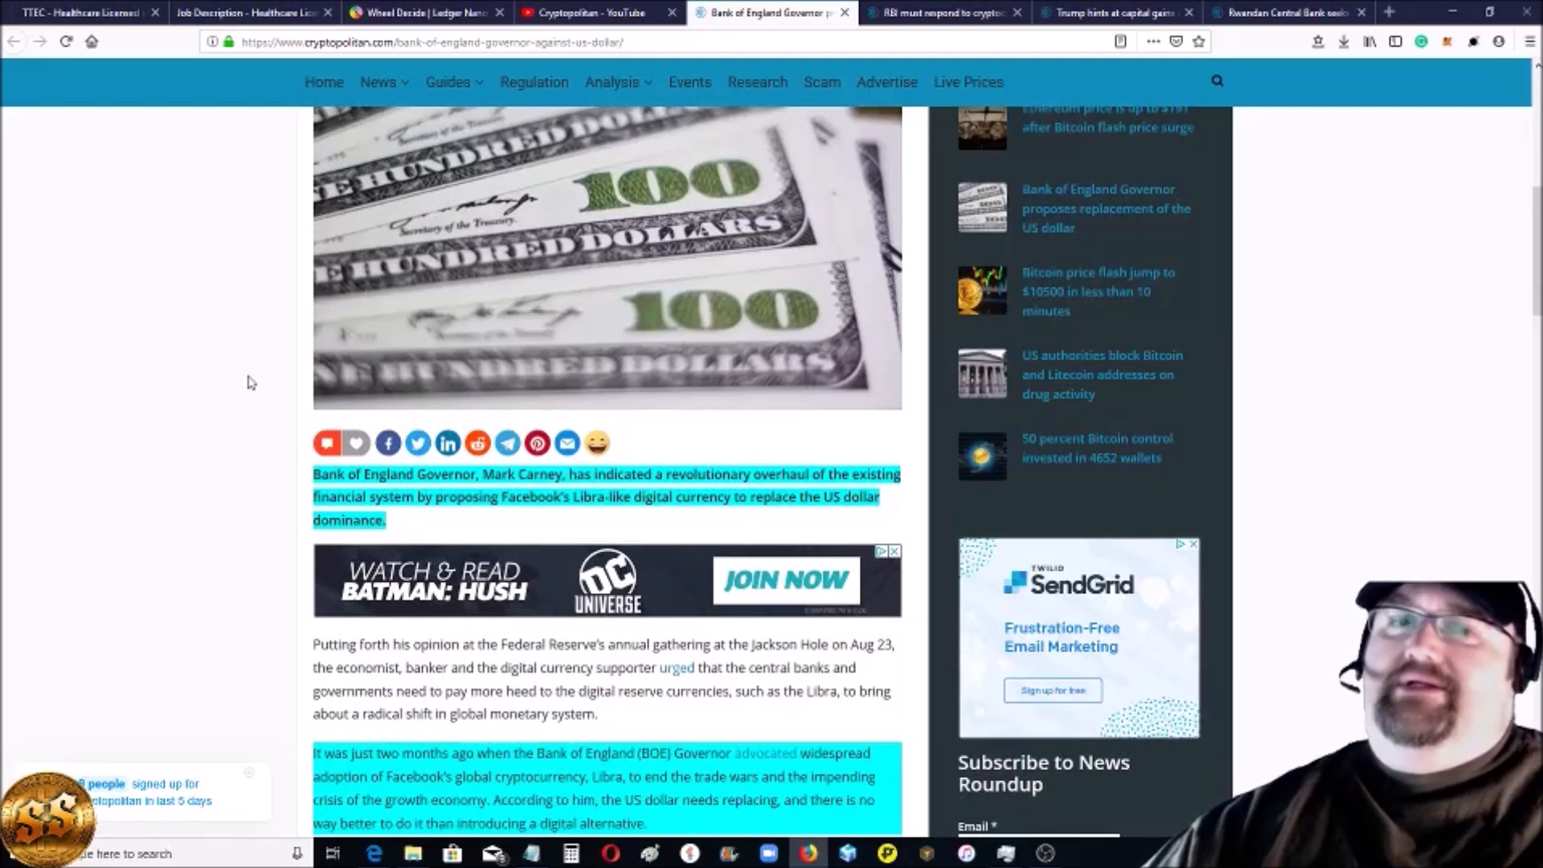
pyautogui.moveTo(282, 379)
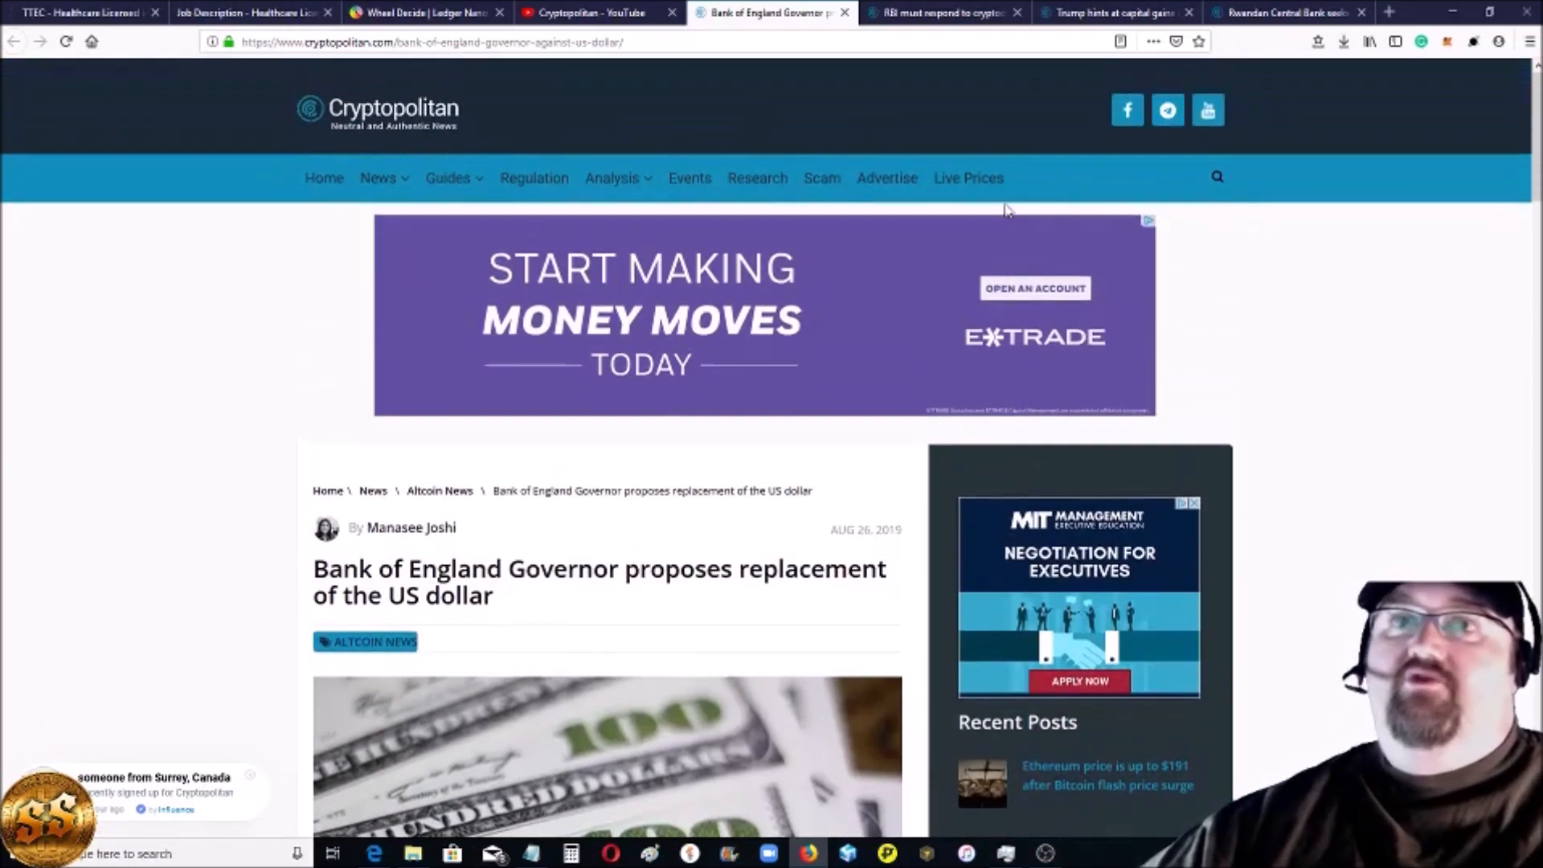
pyautogui.moveTo(951, 13)
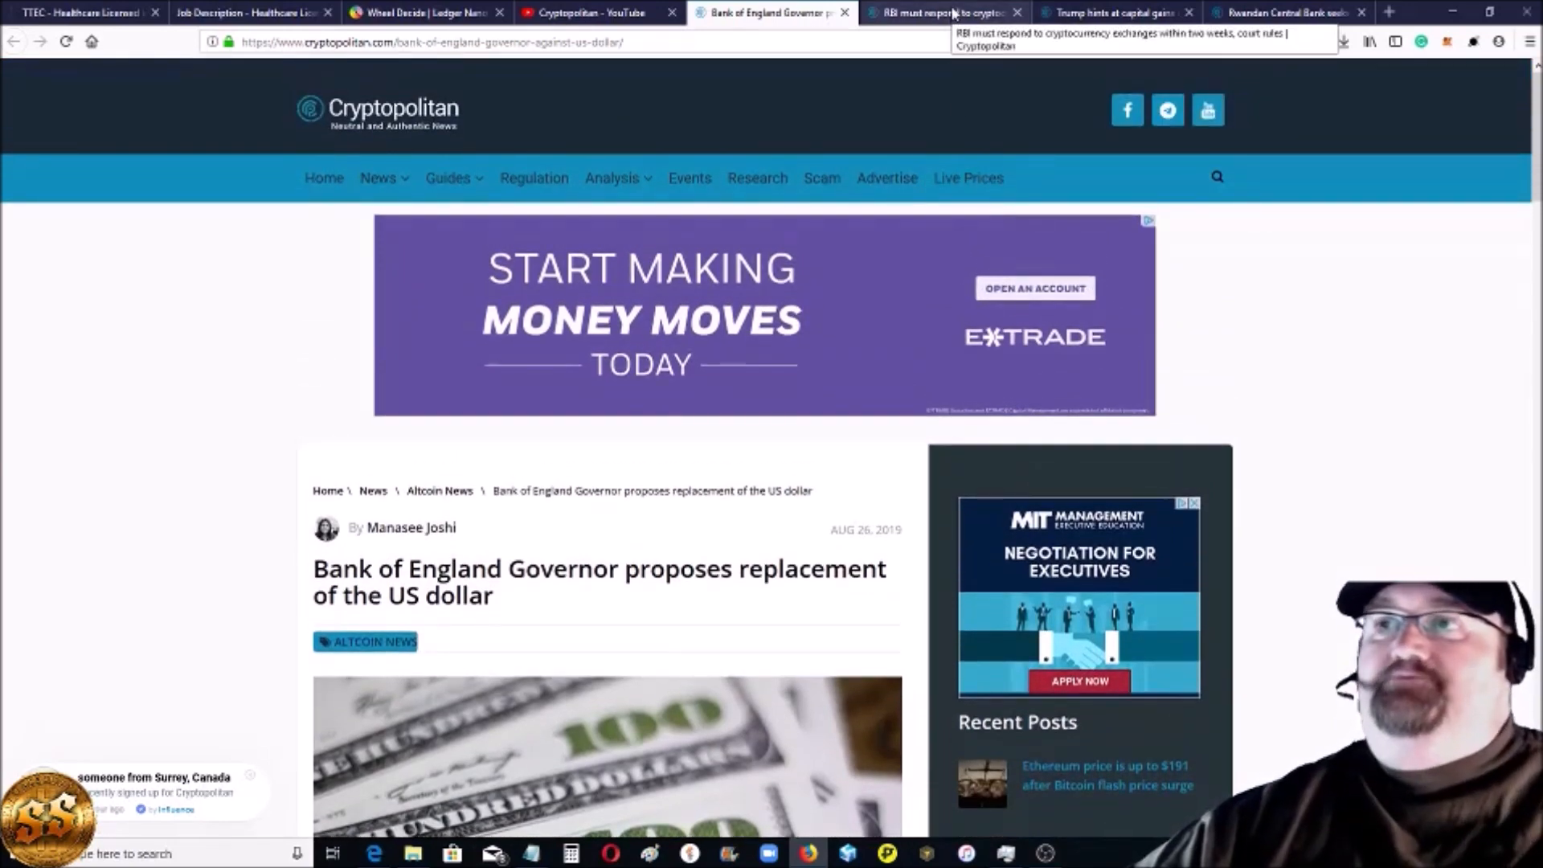
pyautogui.click(948, 13)
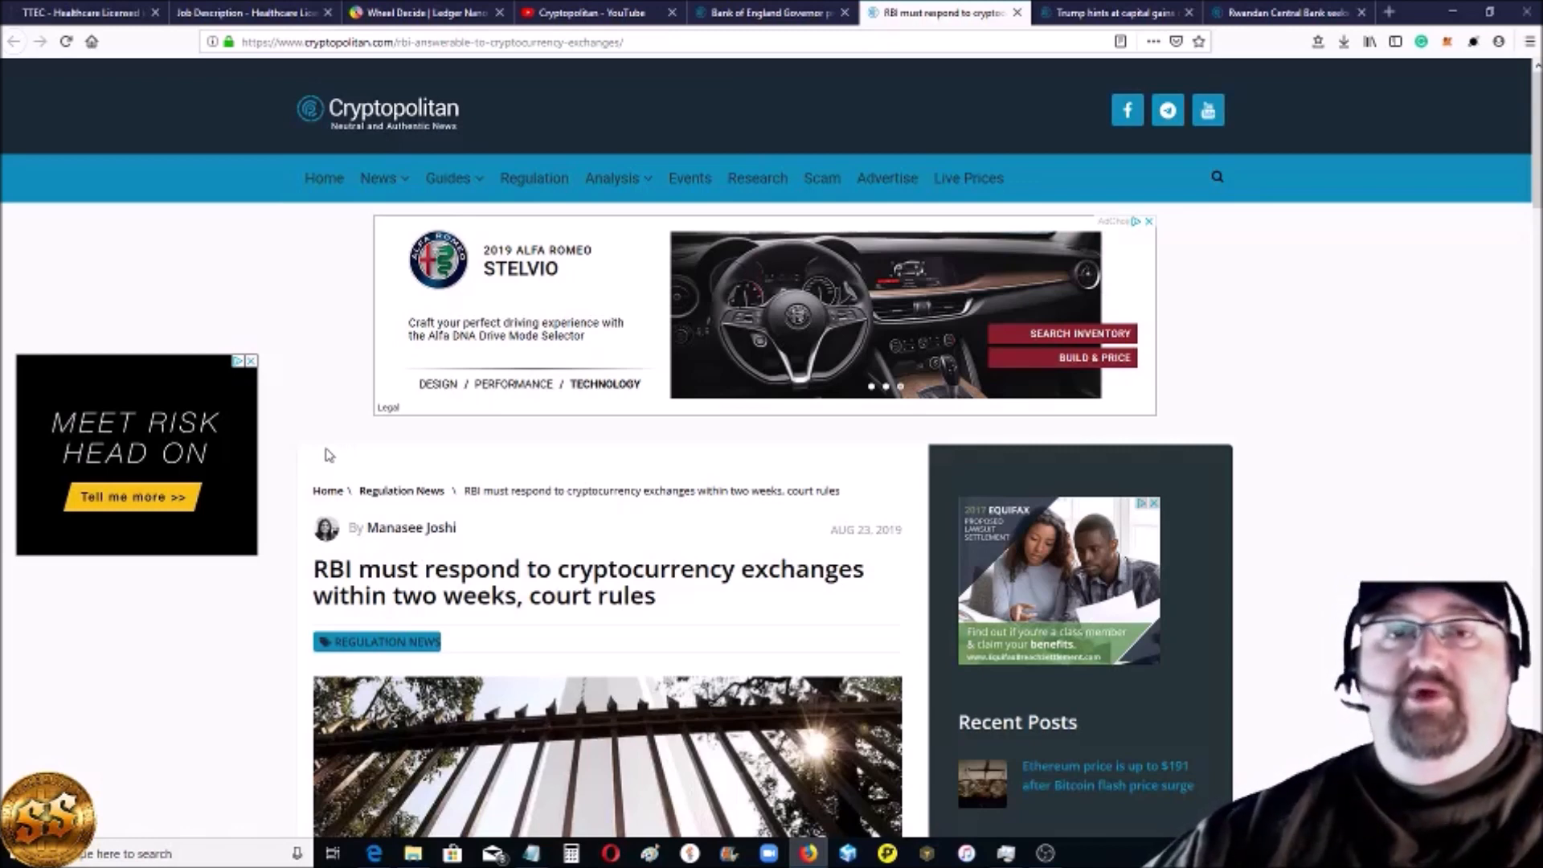
pyautogui.moveTo(219, 604)
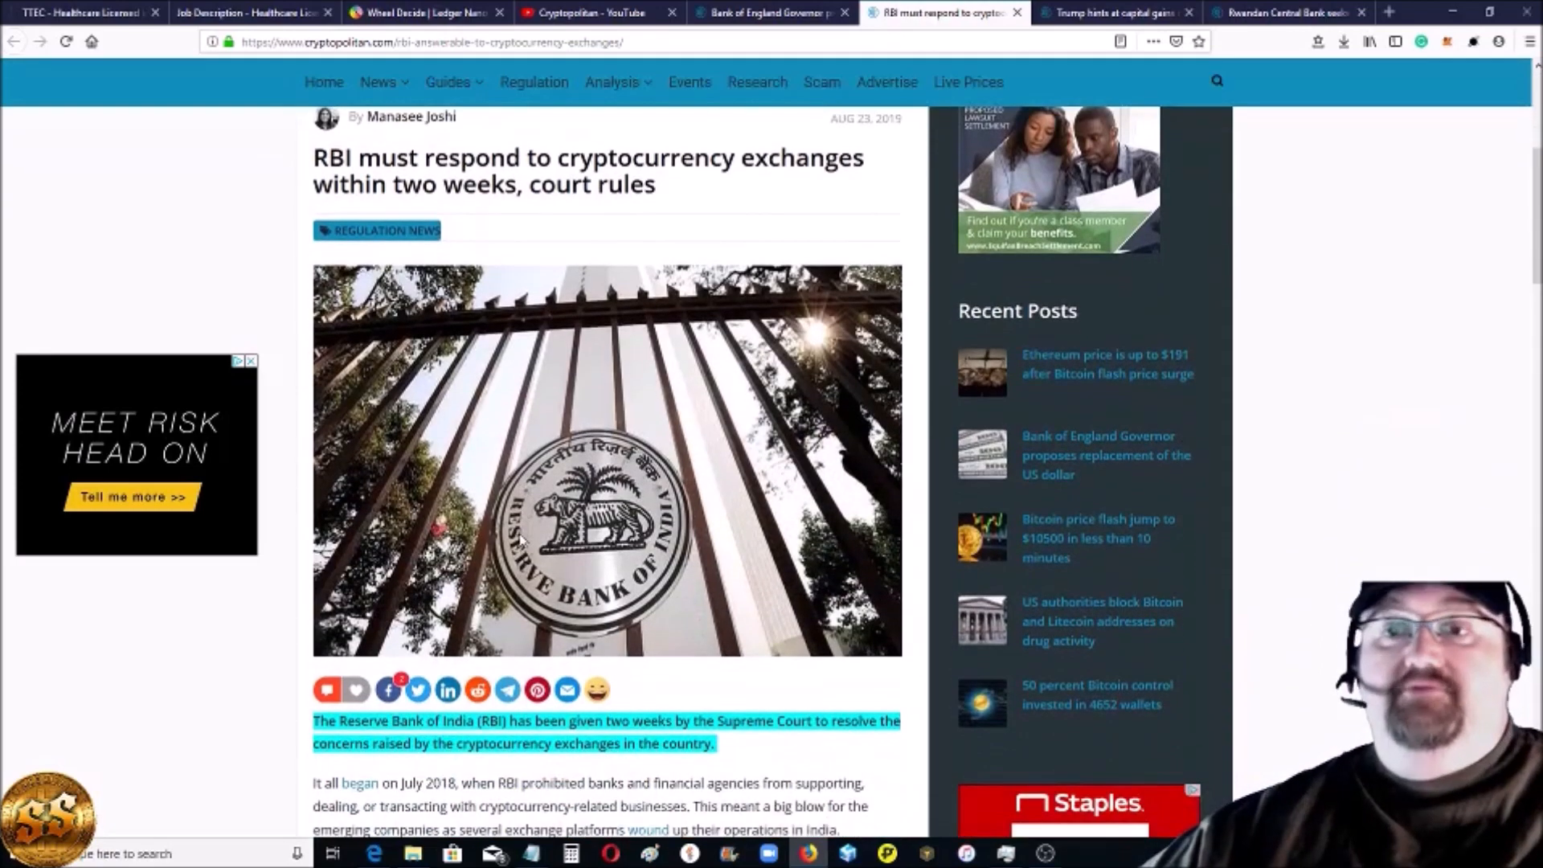
pyautogui.scroll(-3)
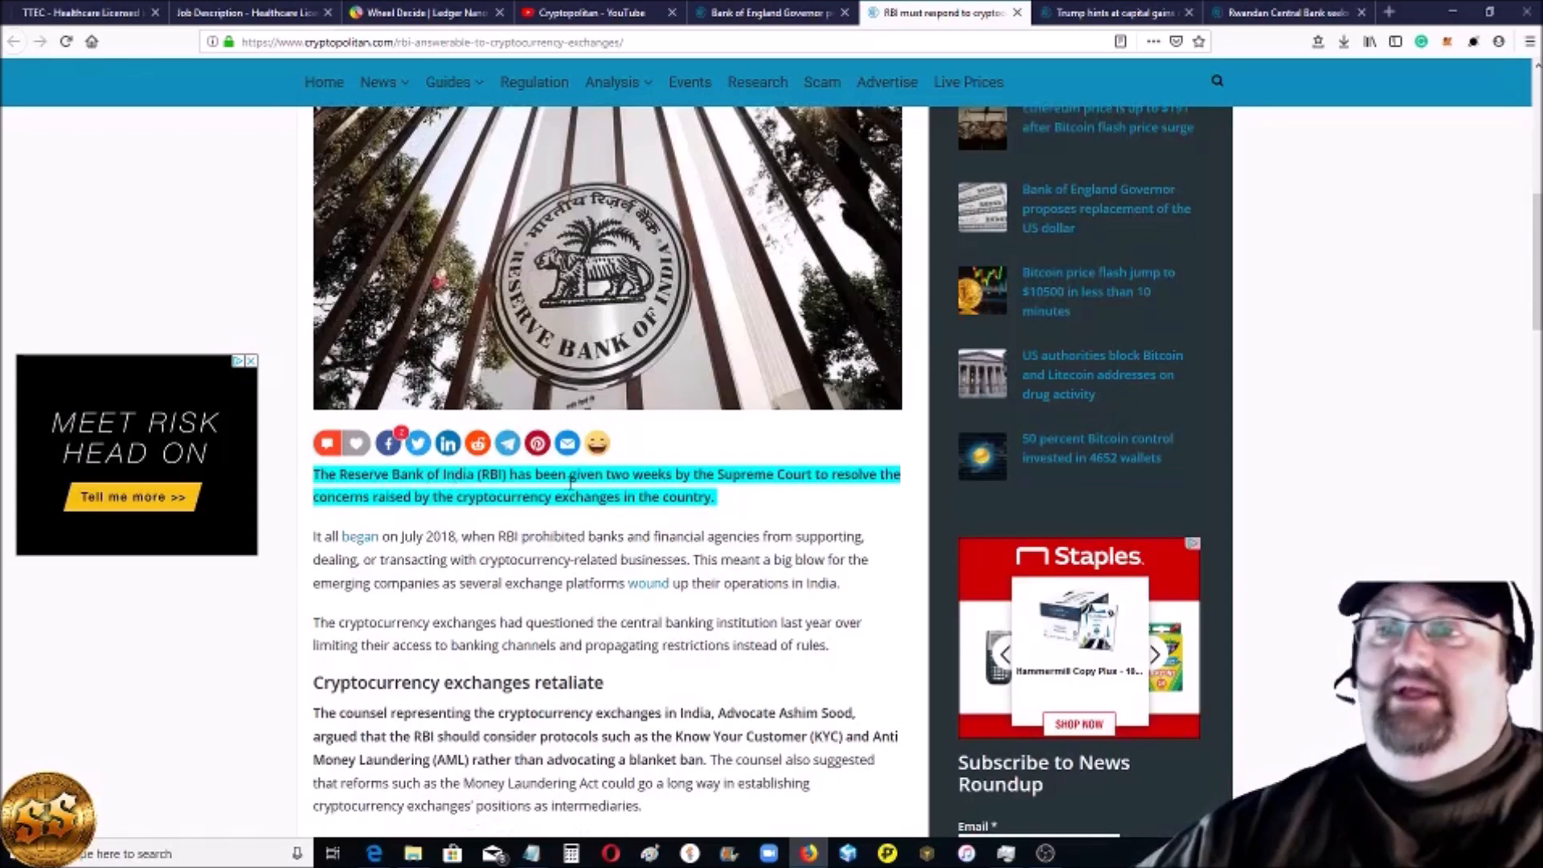
pyautogui.moveTo(887, 482)
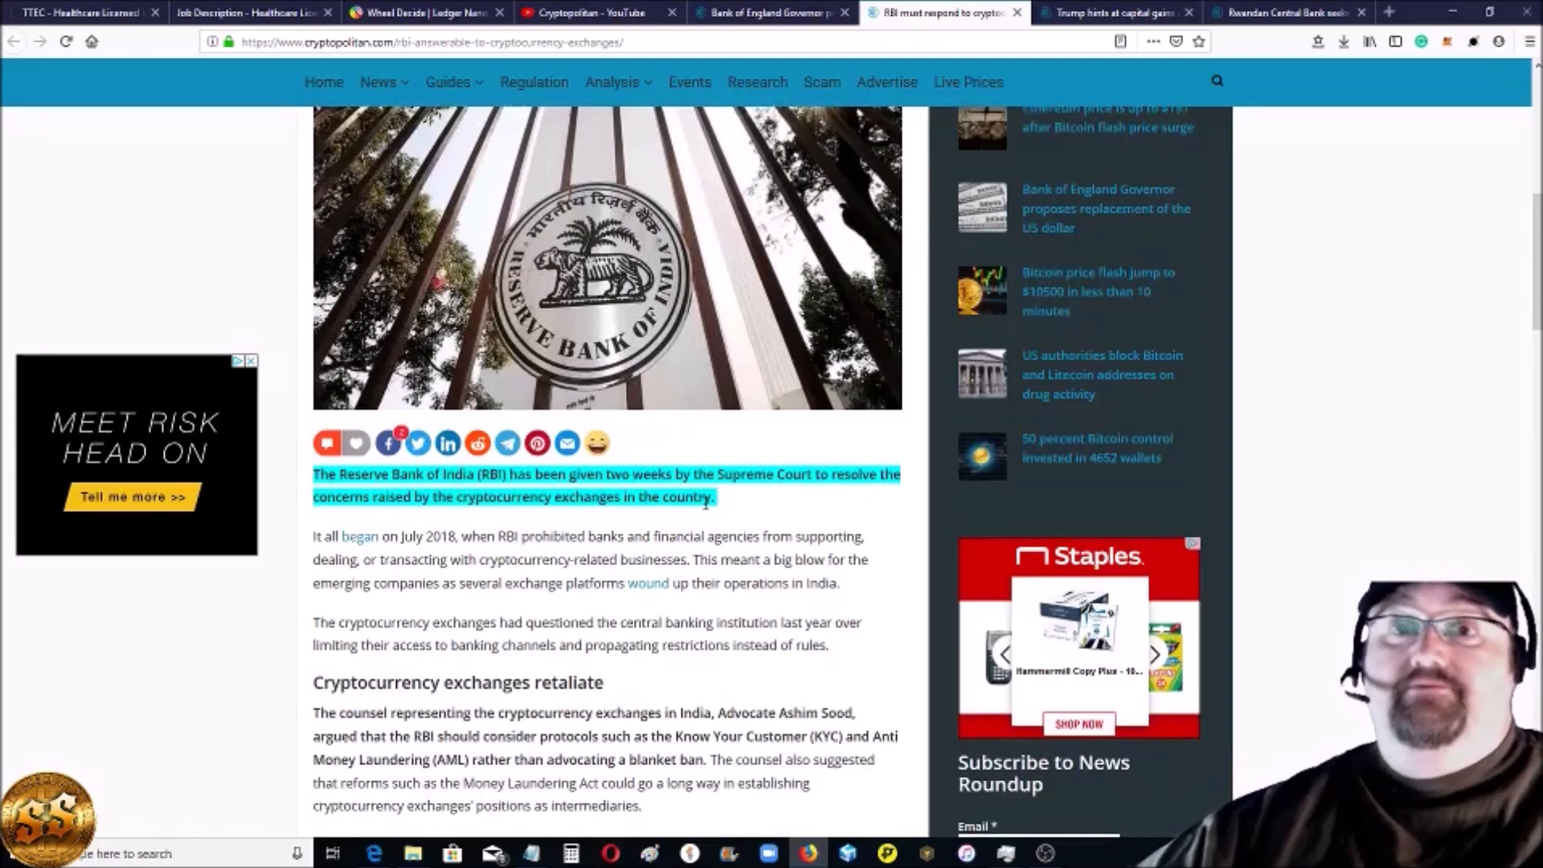
pyautogui.scroll(-3)
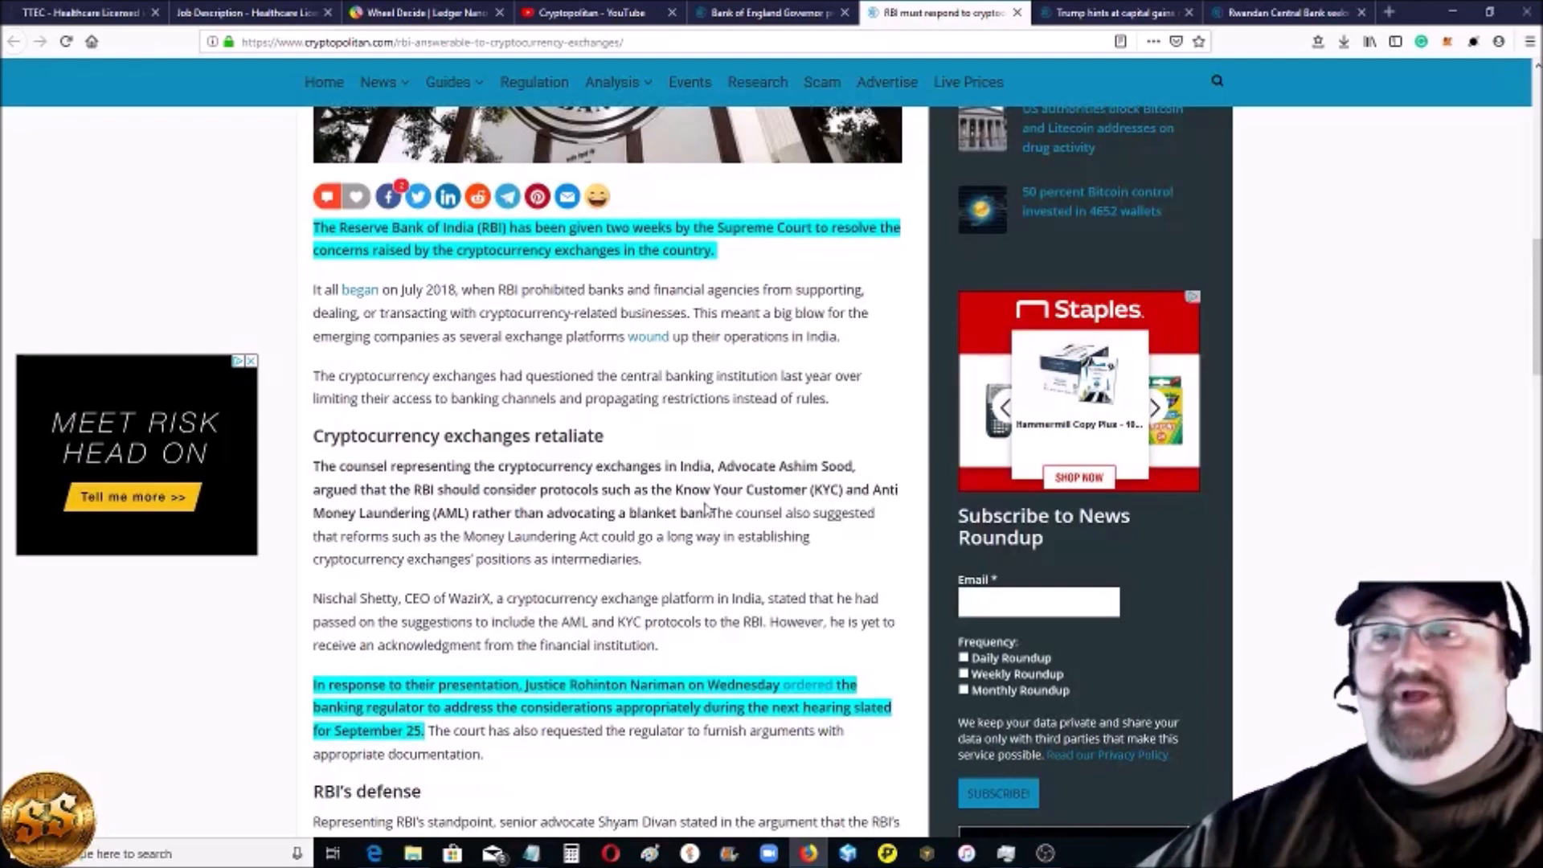
pyautogui.scroll(-3)
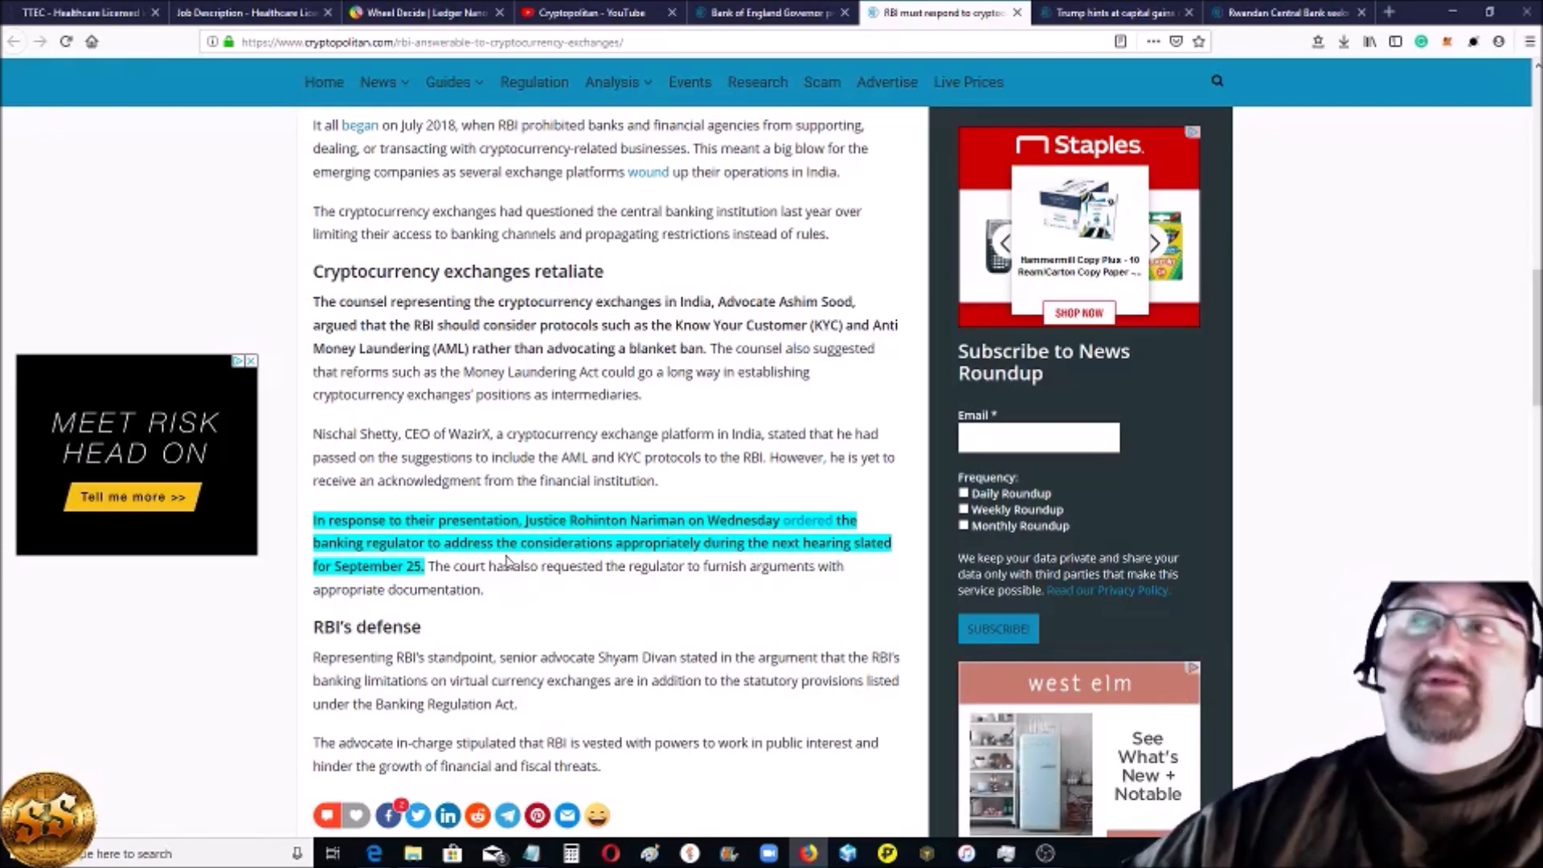
pyautogui.scroll(-3)
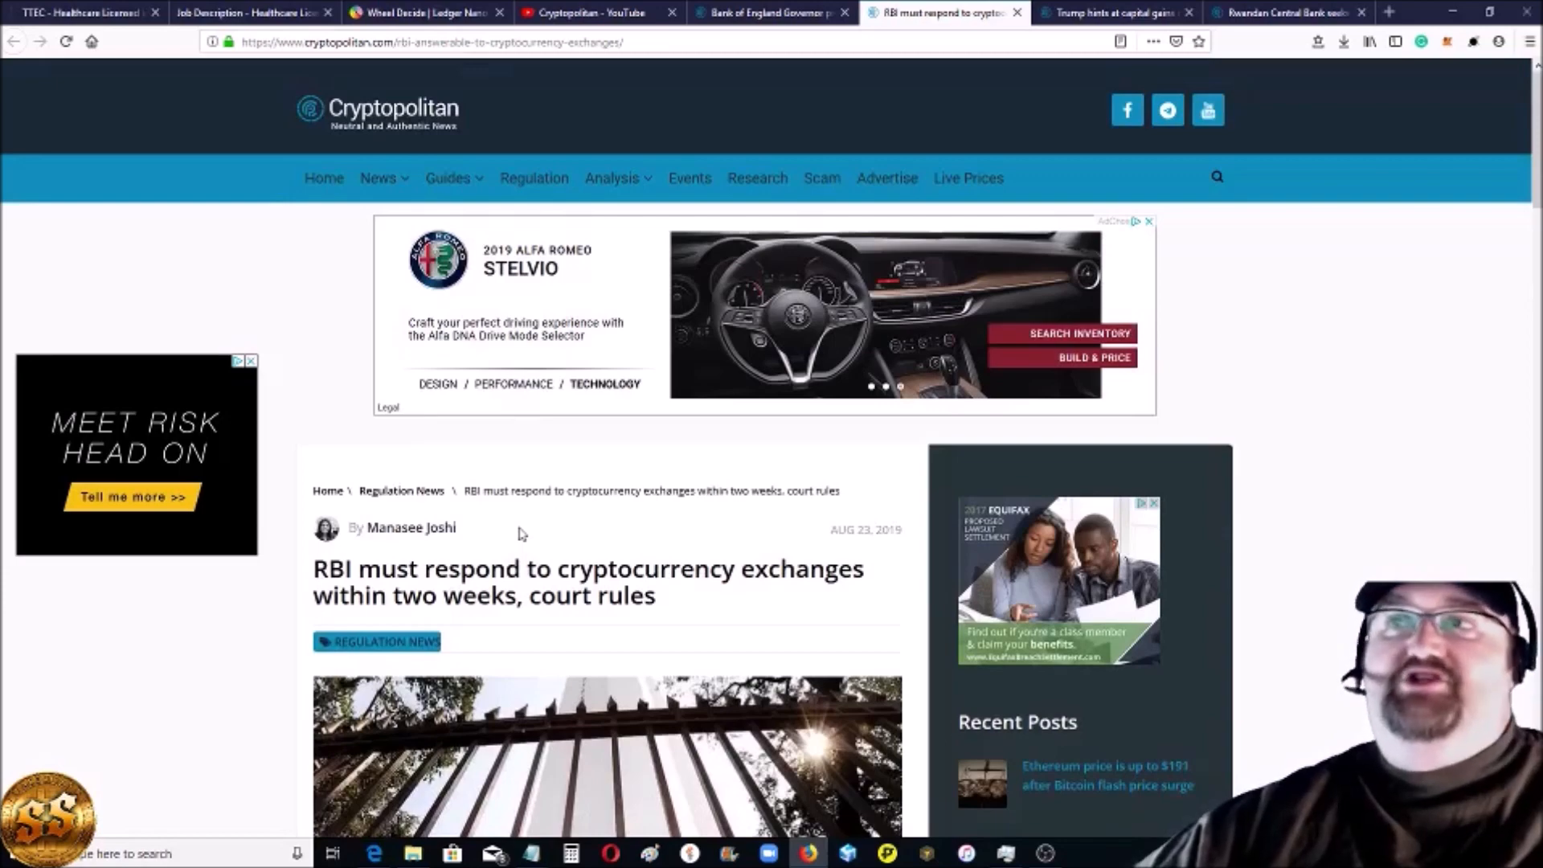
# Step: Read through the Trump capital gains reforms and Bitcoin article down to its highlighted indexing example
pyautogui.click(1123, 12)
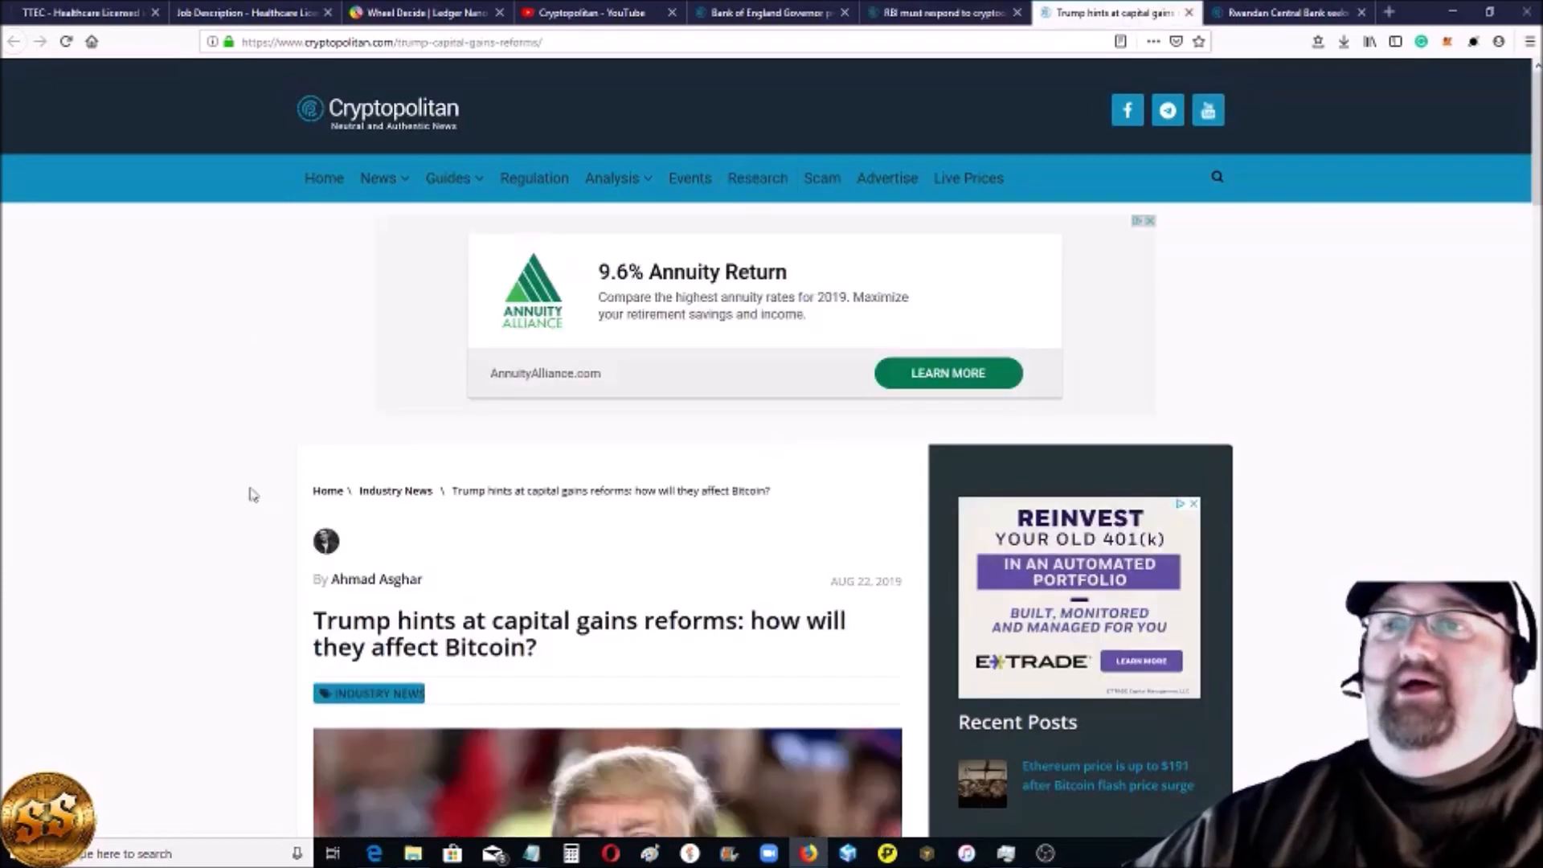
pyautogui.scroll(-3)
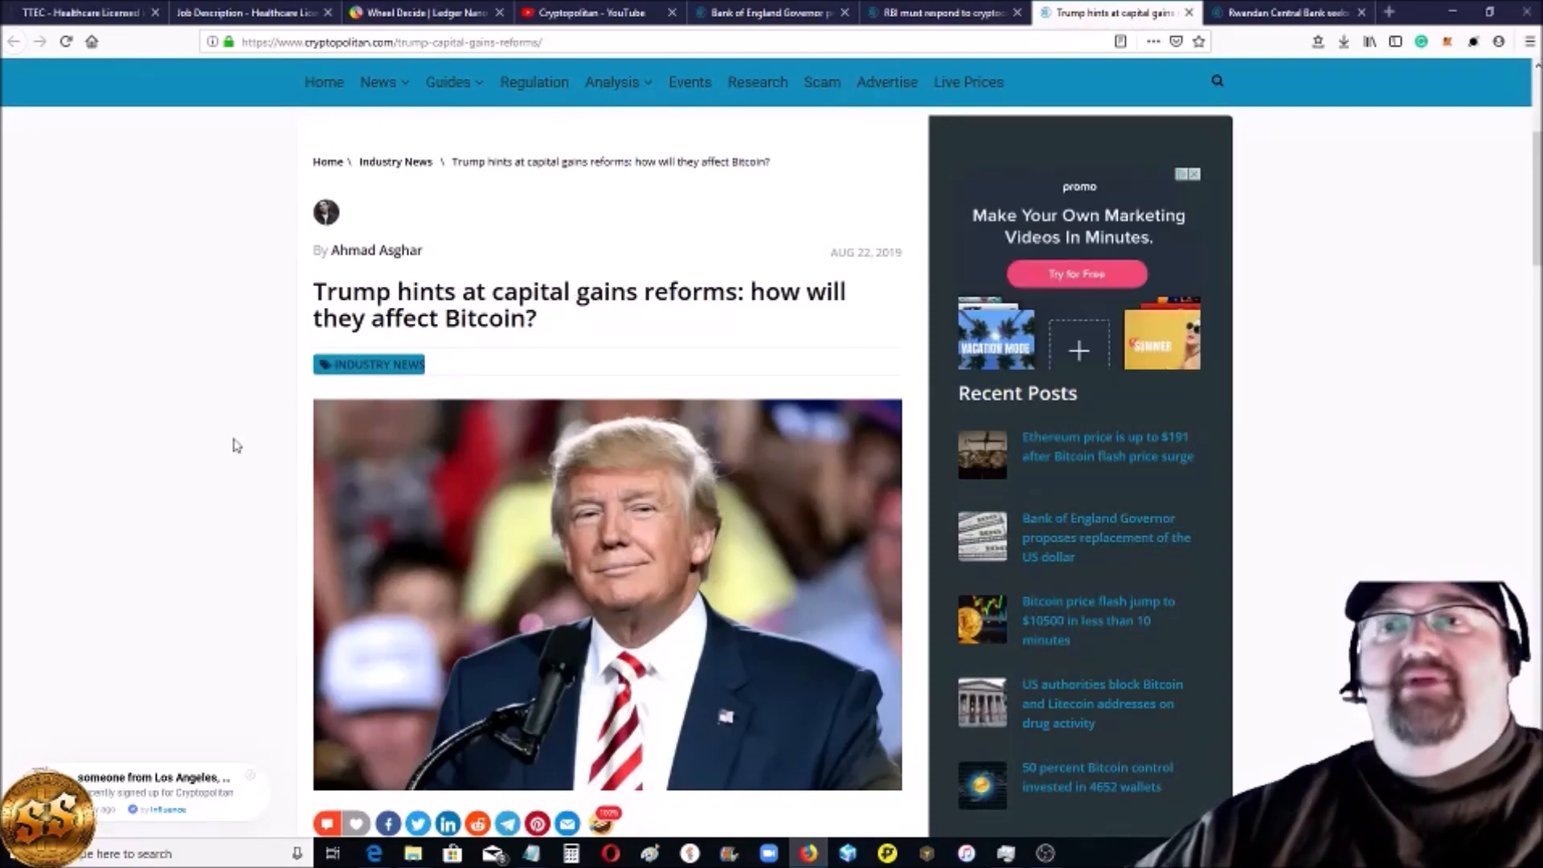
pyautogui.scroll(-3)
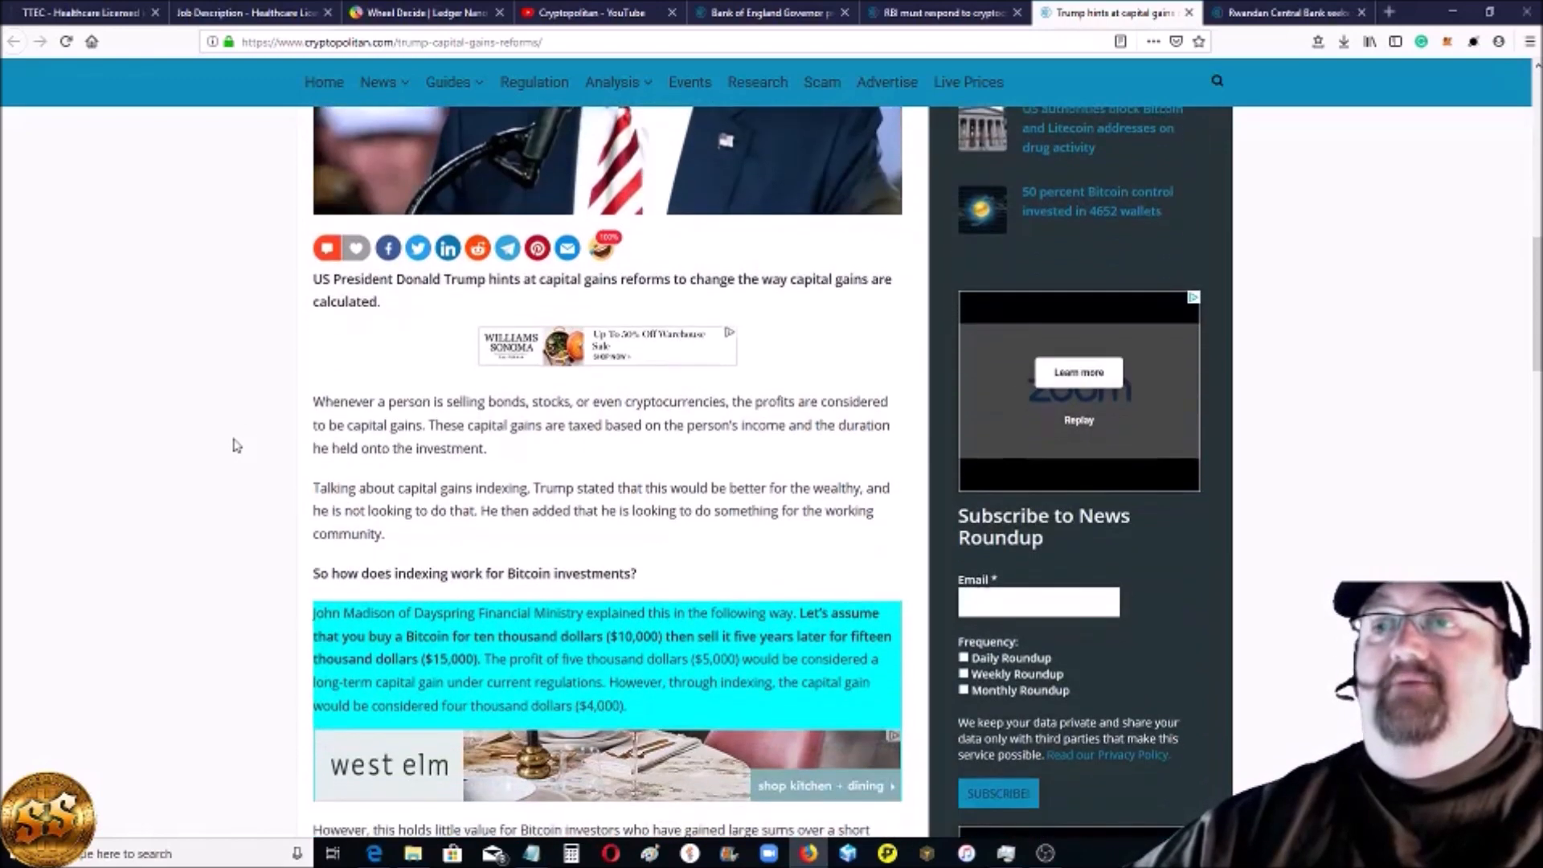
pyautogui.moveTo(302, 363)
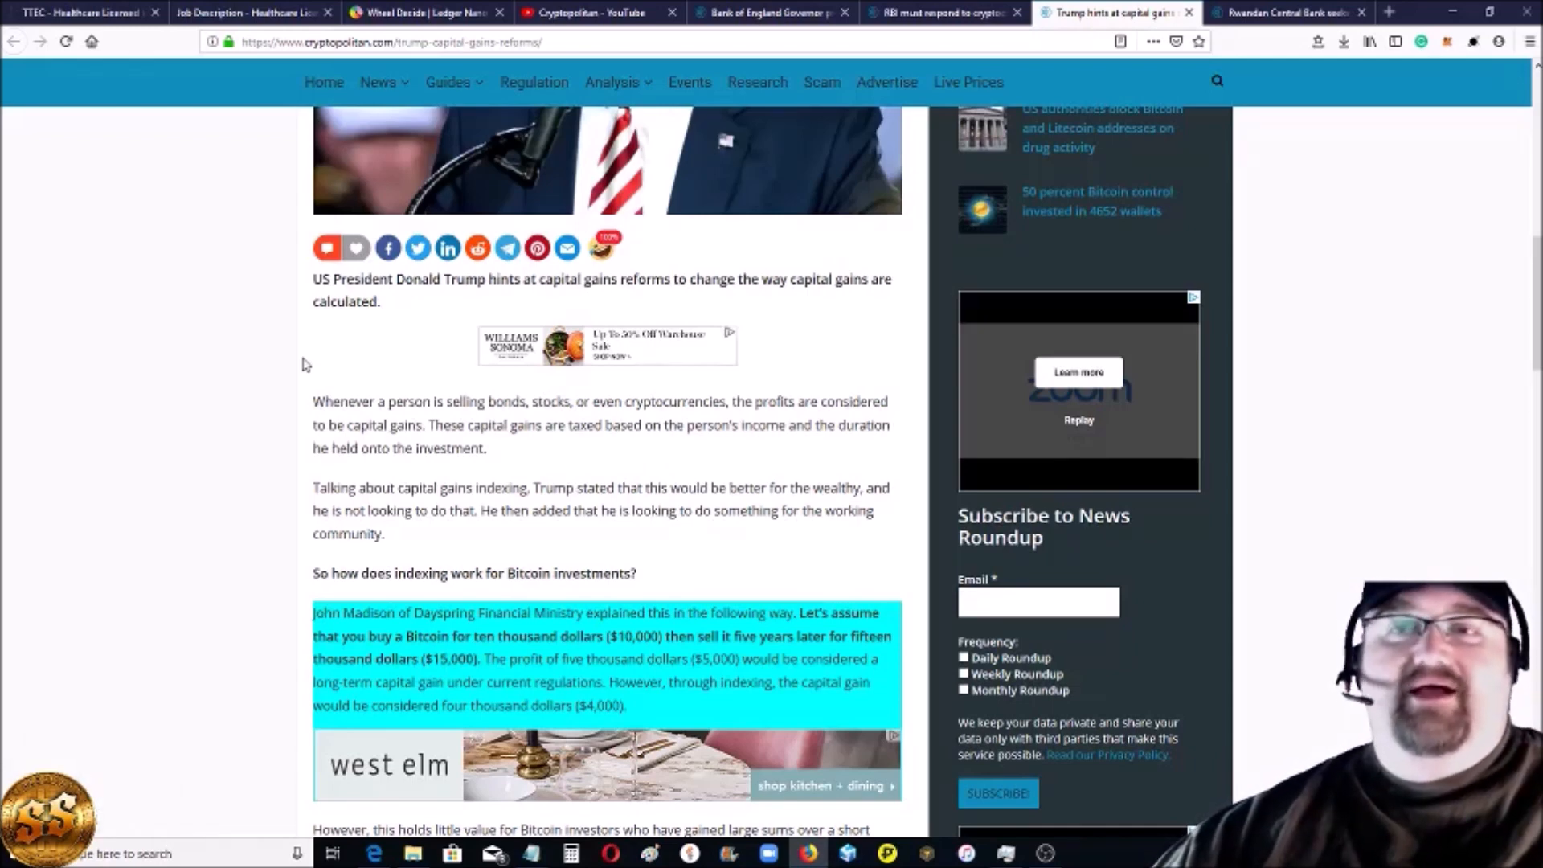
pyautogui.scroll(-3)
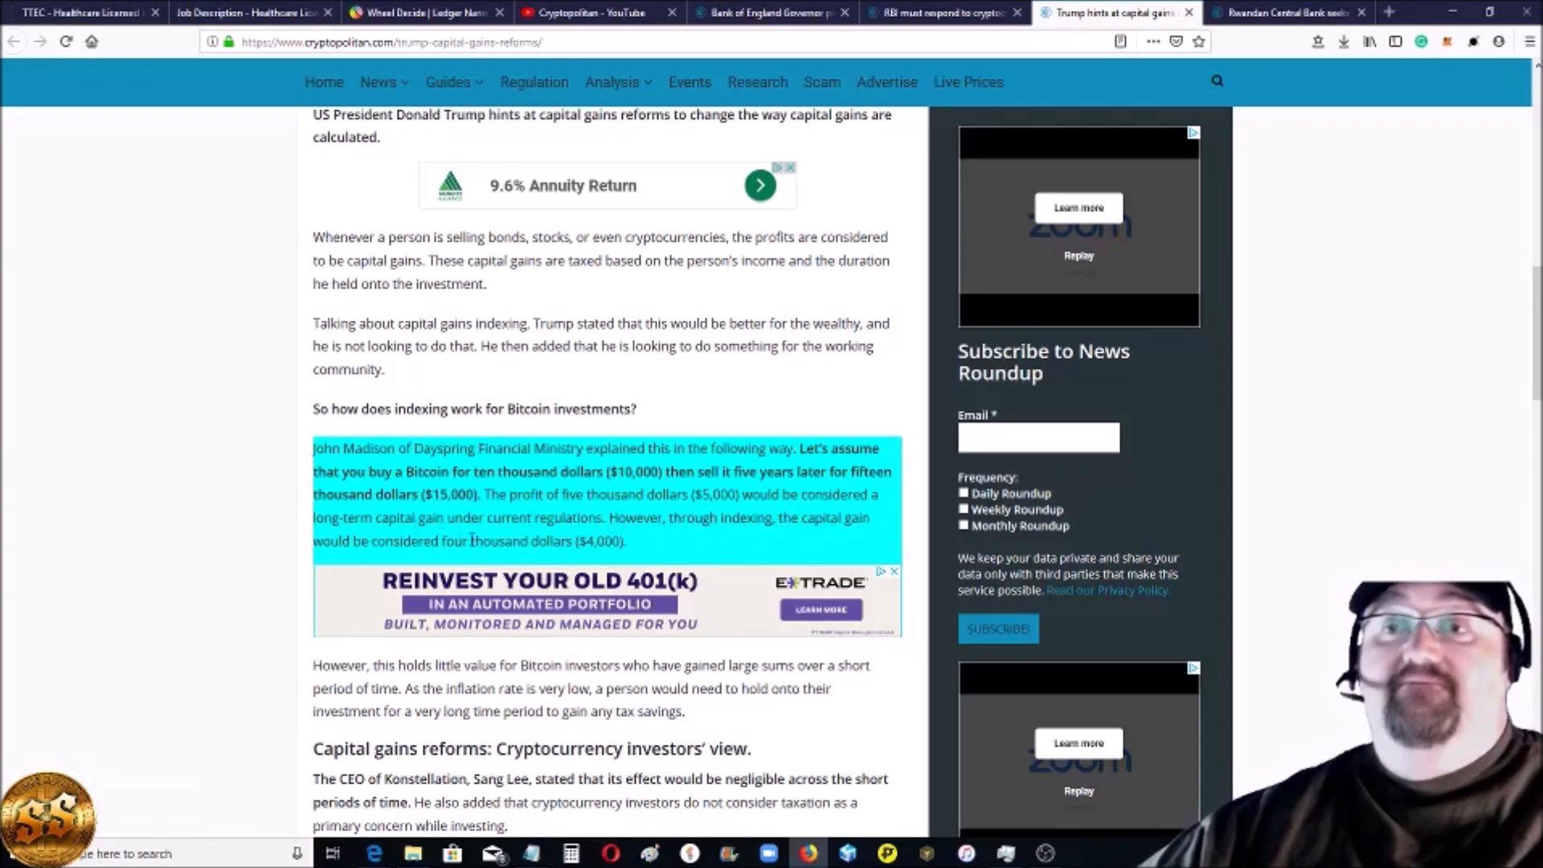
pyautogui.moveTo(649, 564)
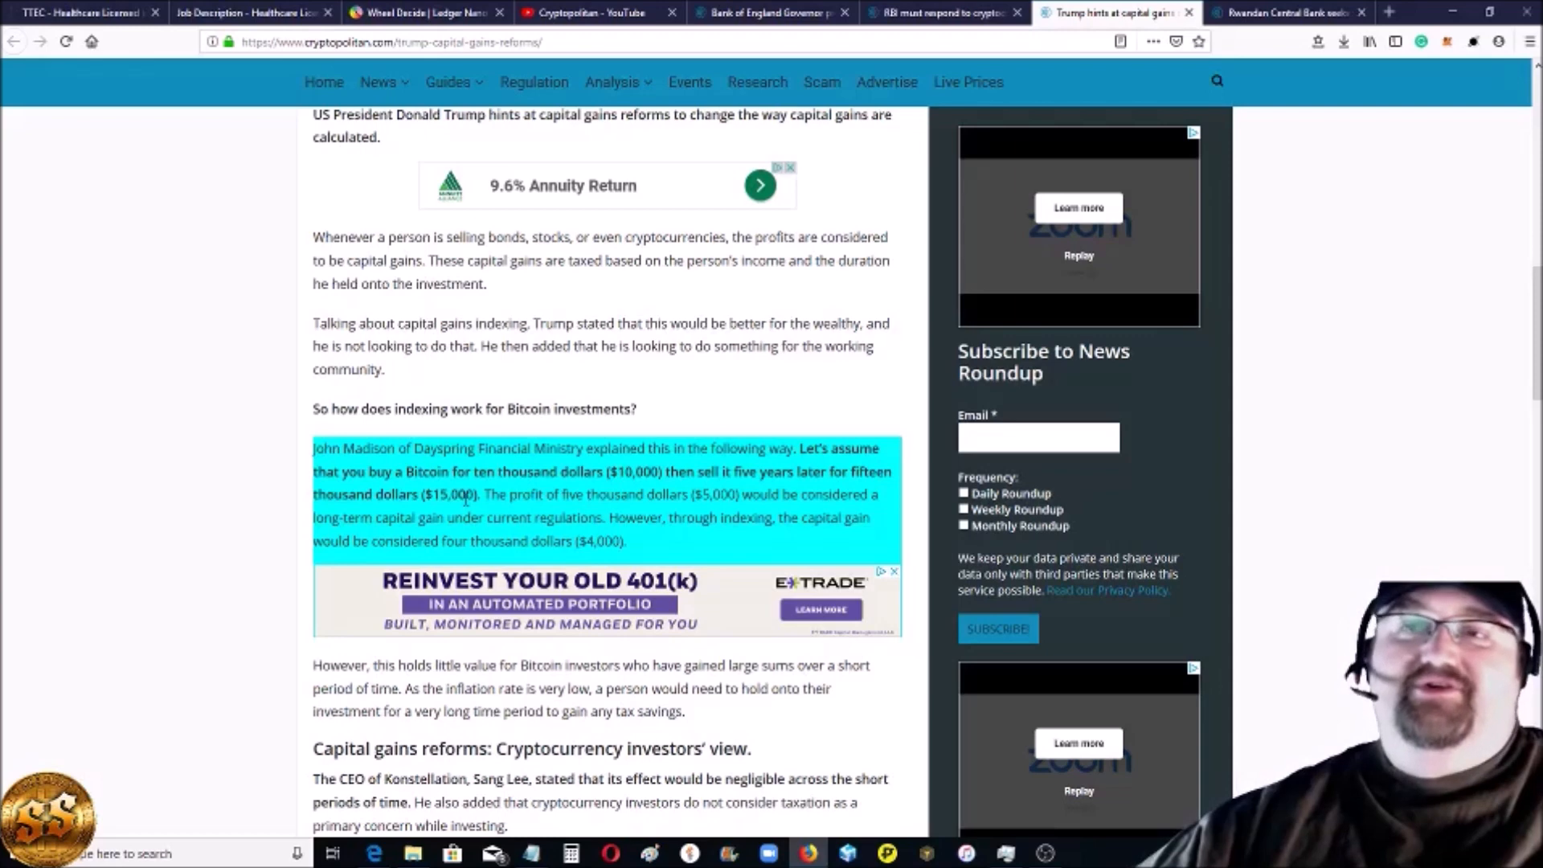
pyautogui.scroll(-3)
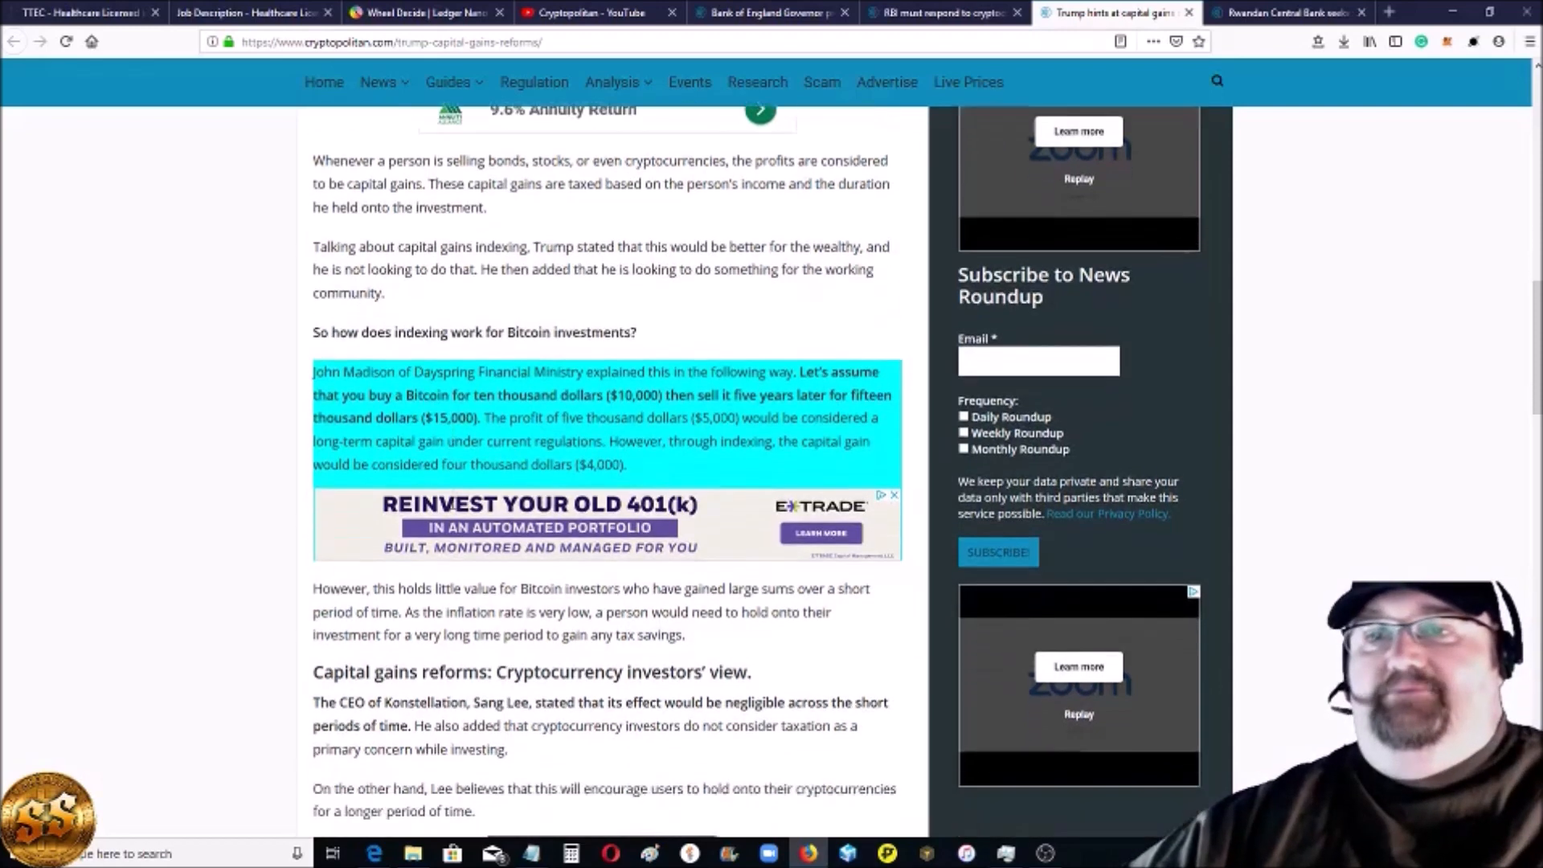
pyautogui.scroll(-3)
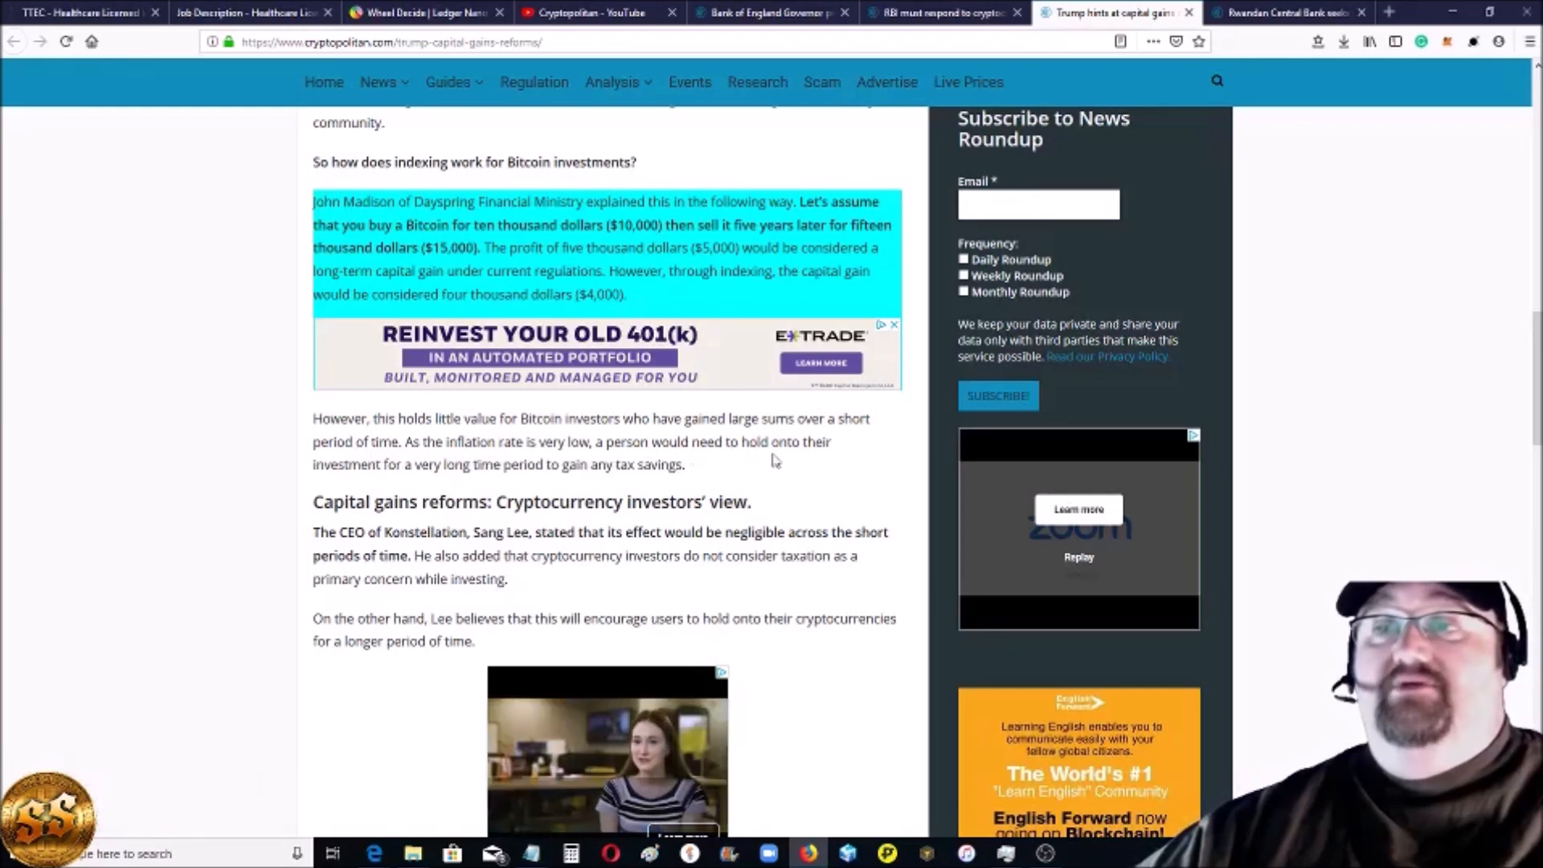
pyautogui.moveTo(707, 462)
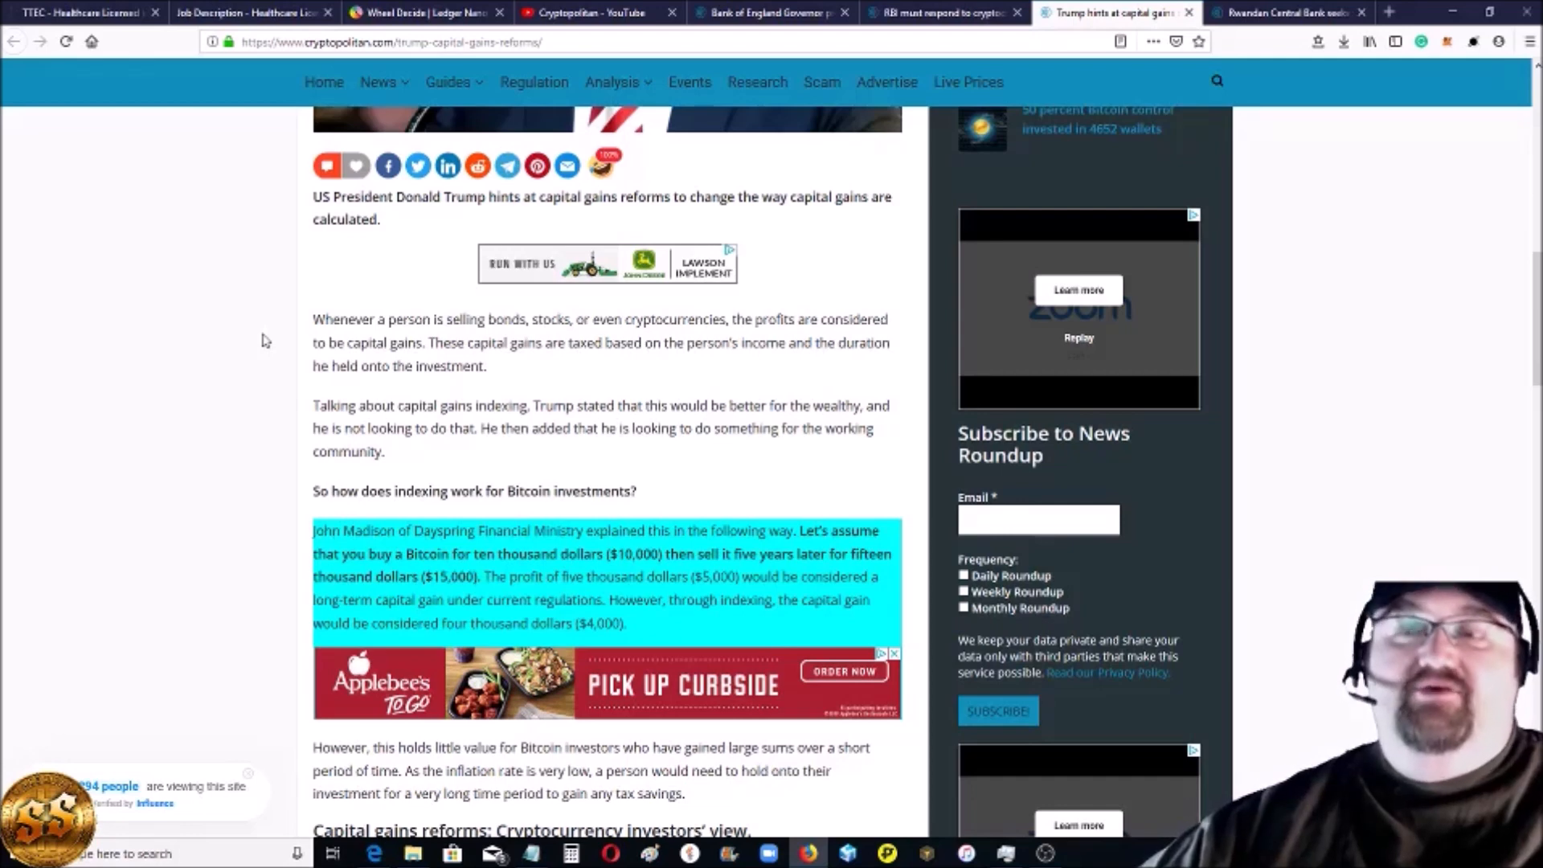
pyautogui.moveTo(228, 439)
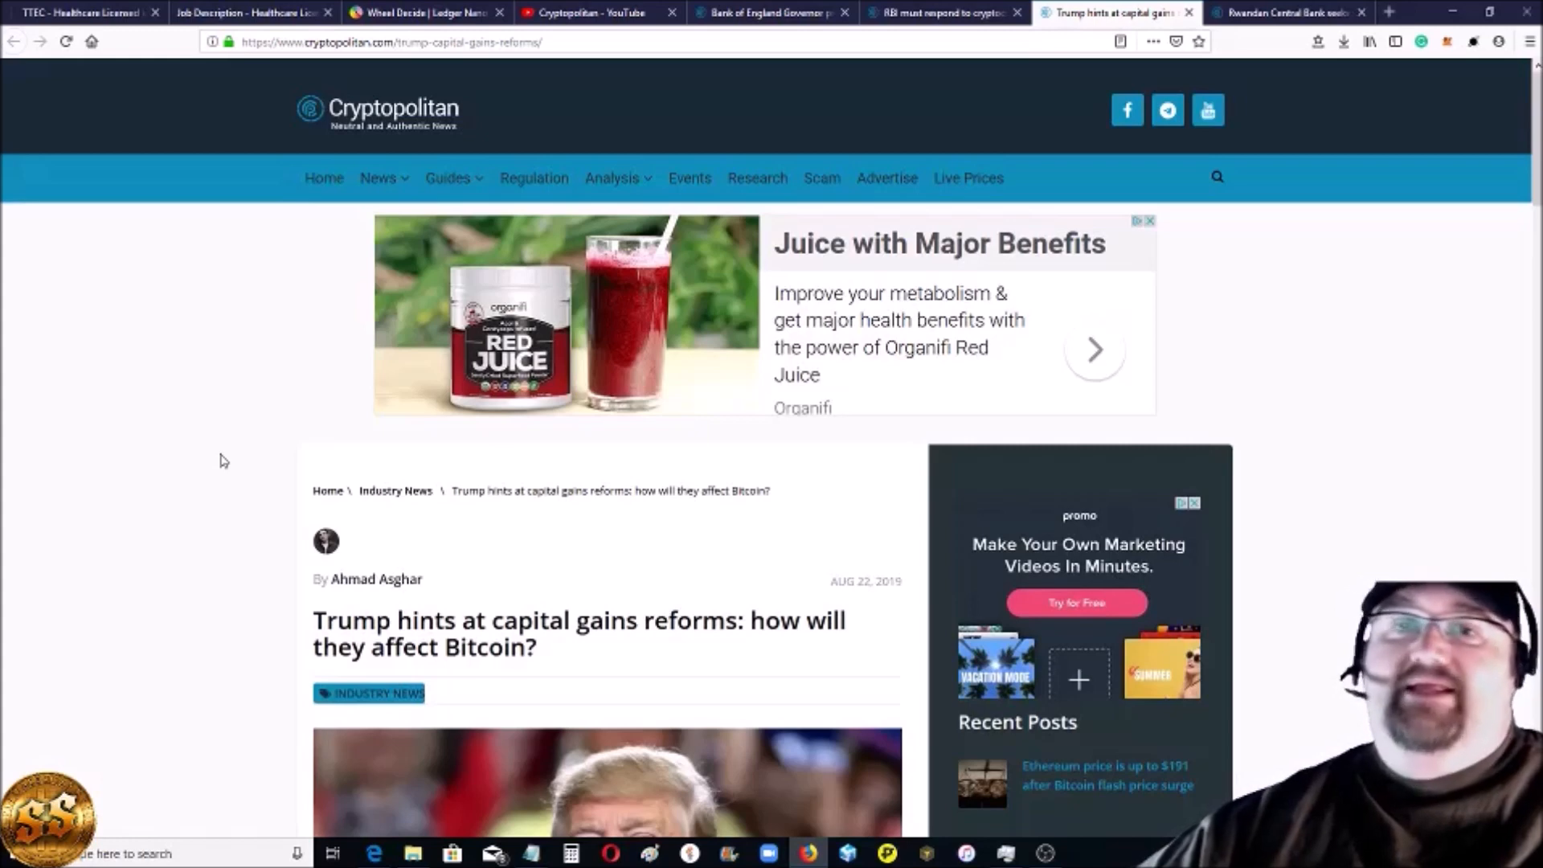
pyautogui.moveTo(1340, 339)
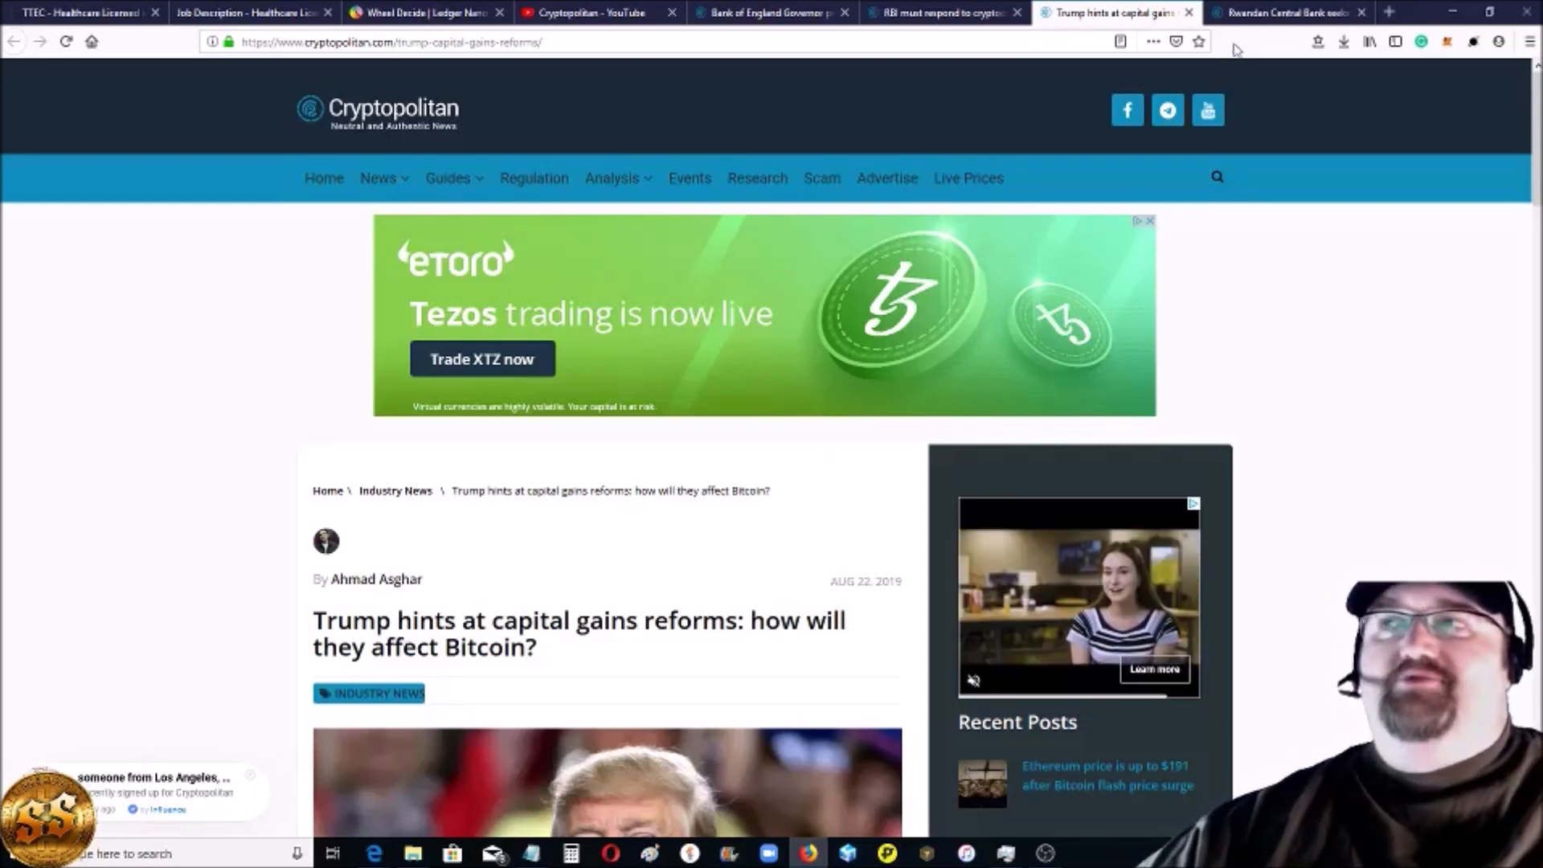
# Step: Read the Rwandan Central Bank digital currency article's highlighted passages from top to bottom and back up slightly
pyautogui.click(1292, 13)
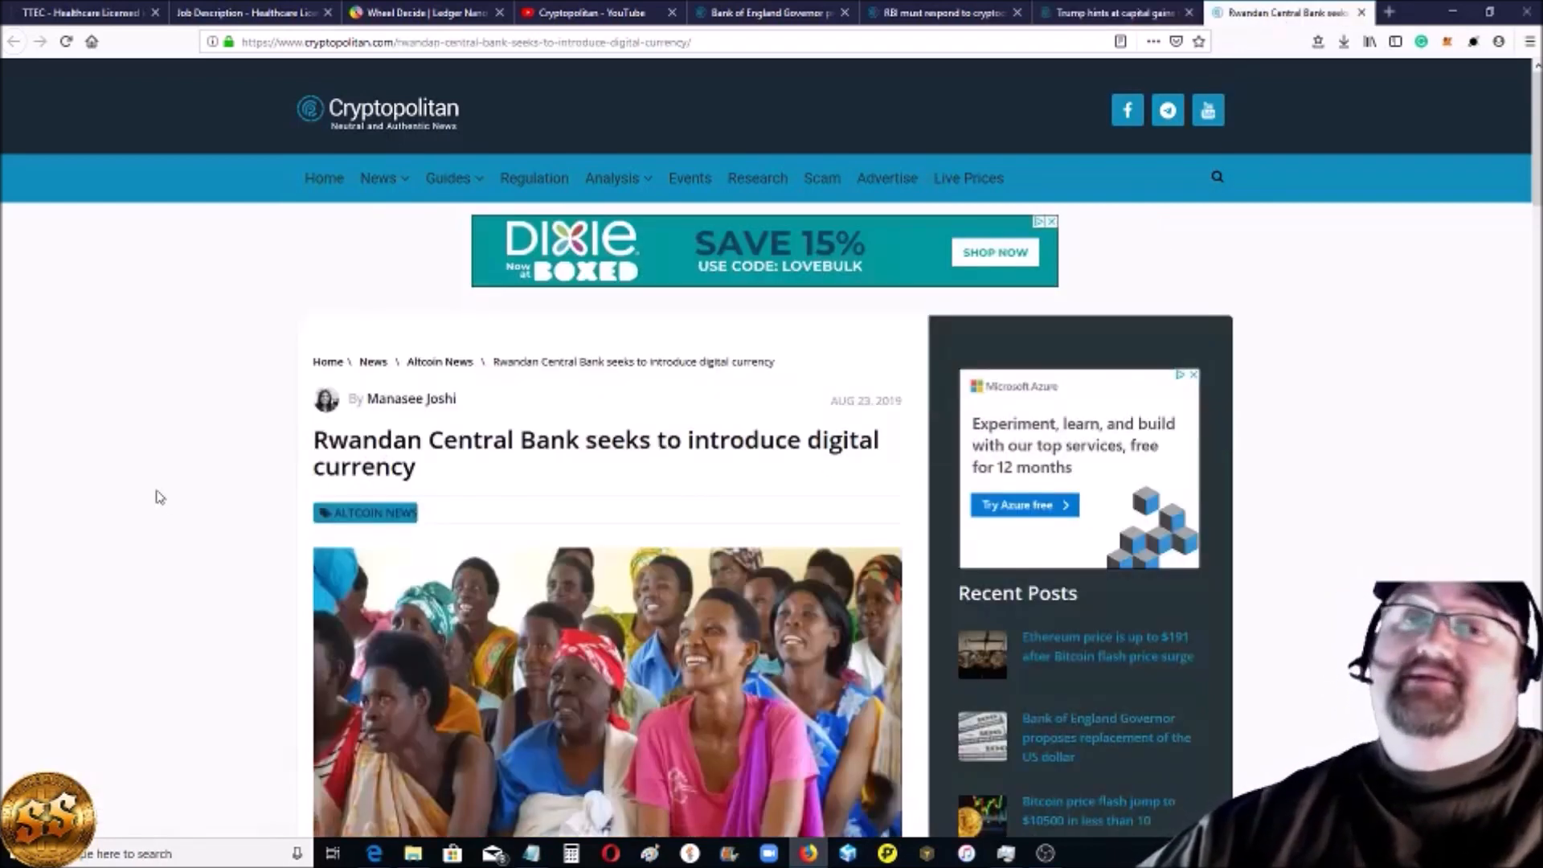
pyautogui.scroll(-3)
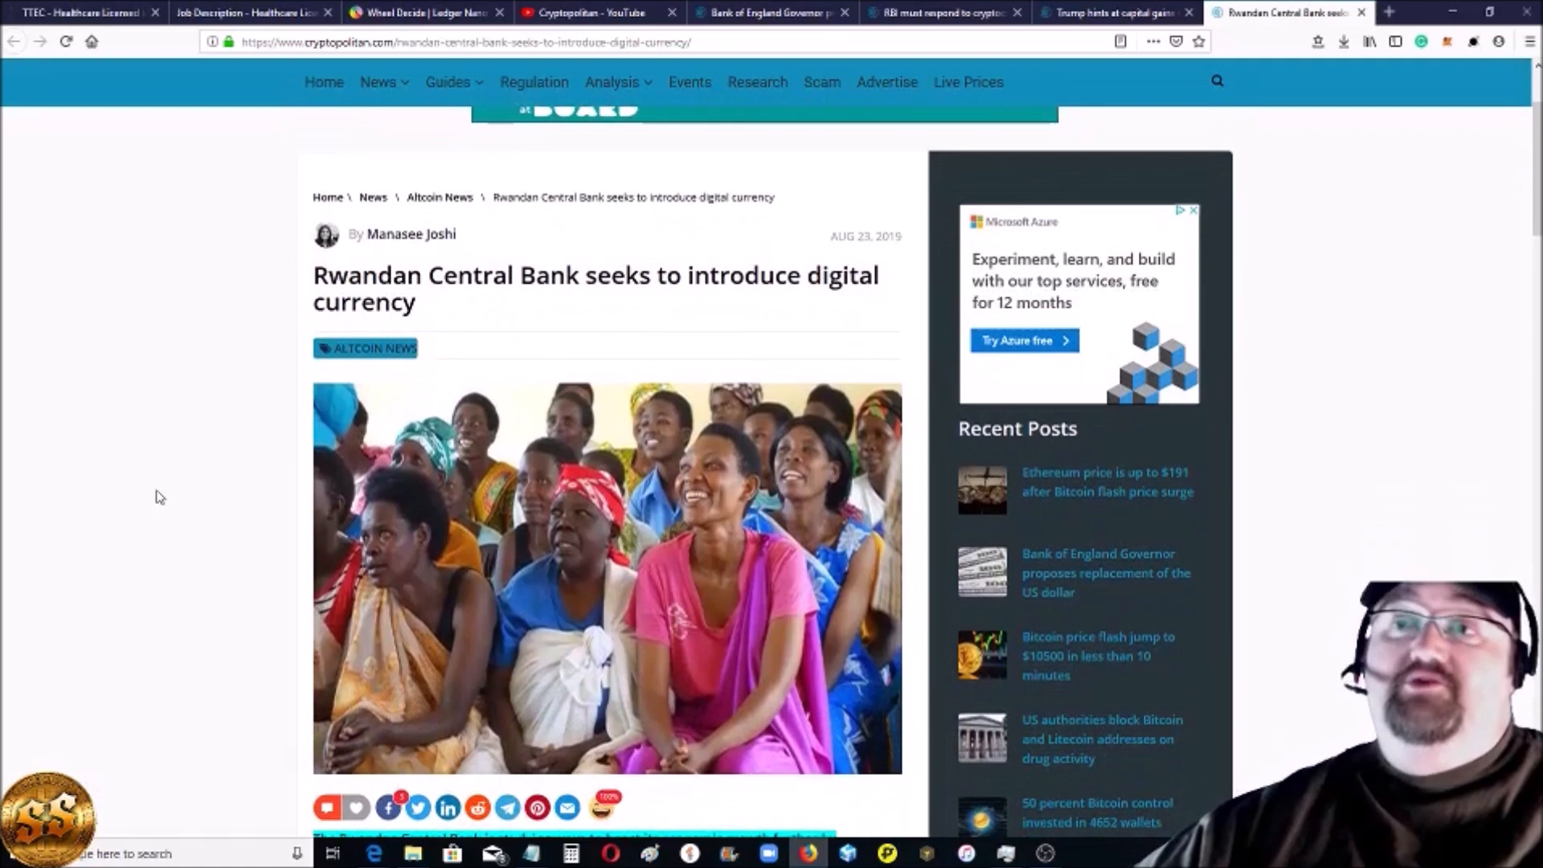
pyautogui.scroll(-3)
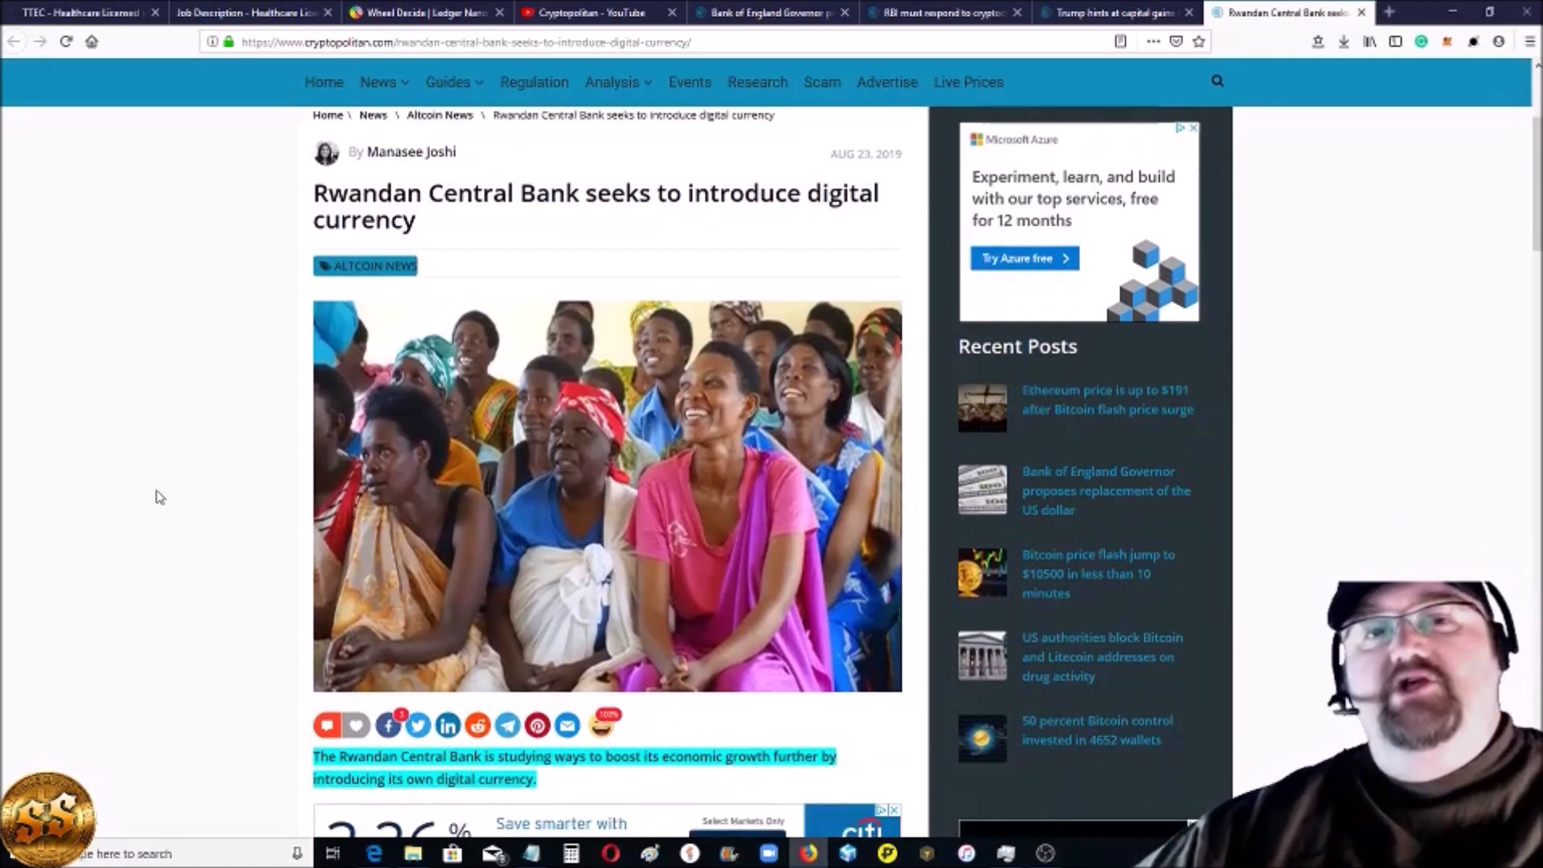
pyautogui.scroll(-3)
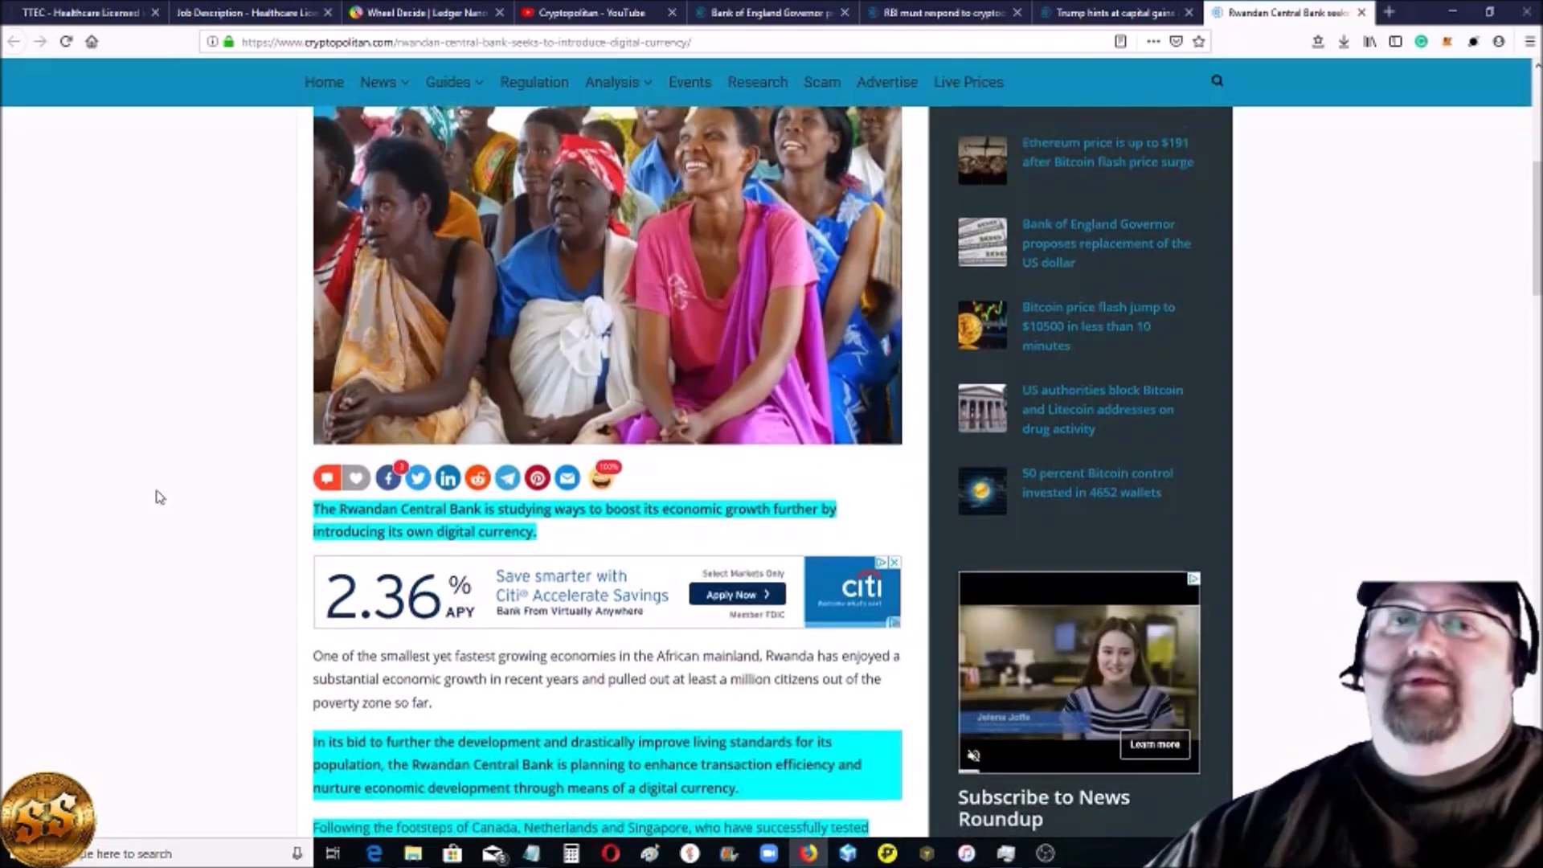
pyautogui.scroll(-3)
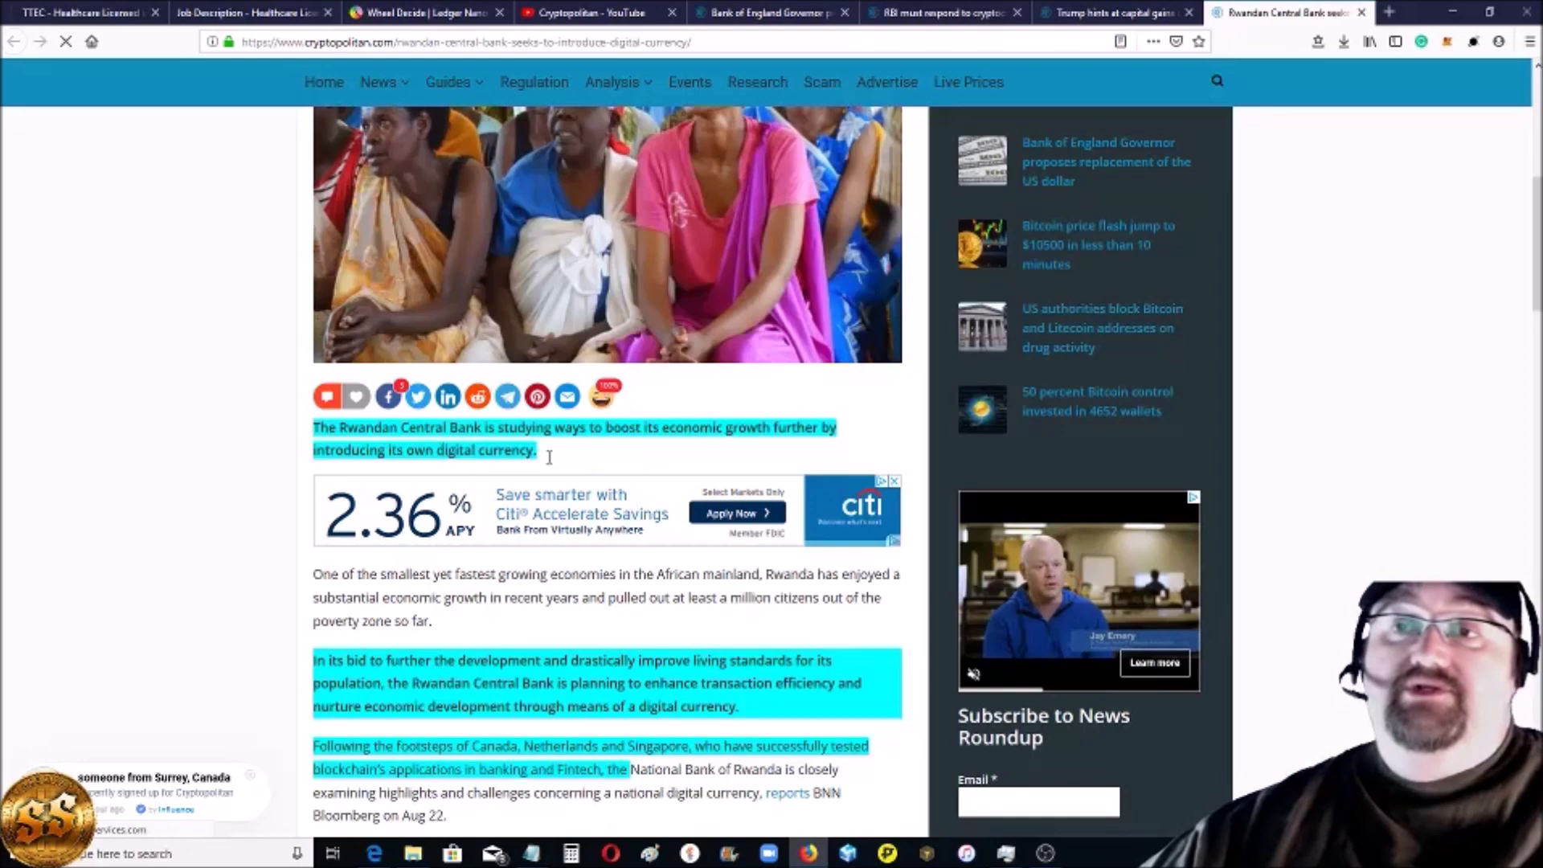
pyautogui.scroll(-3)
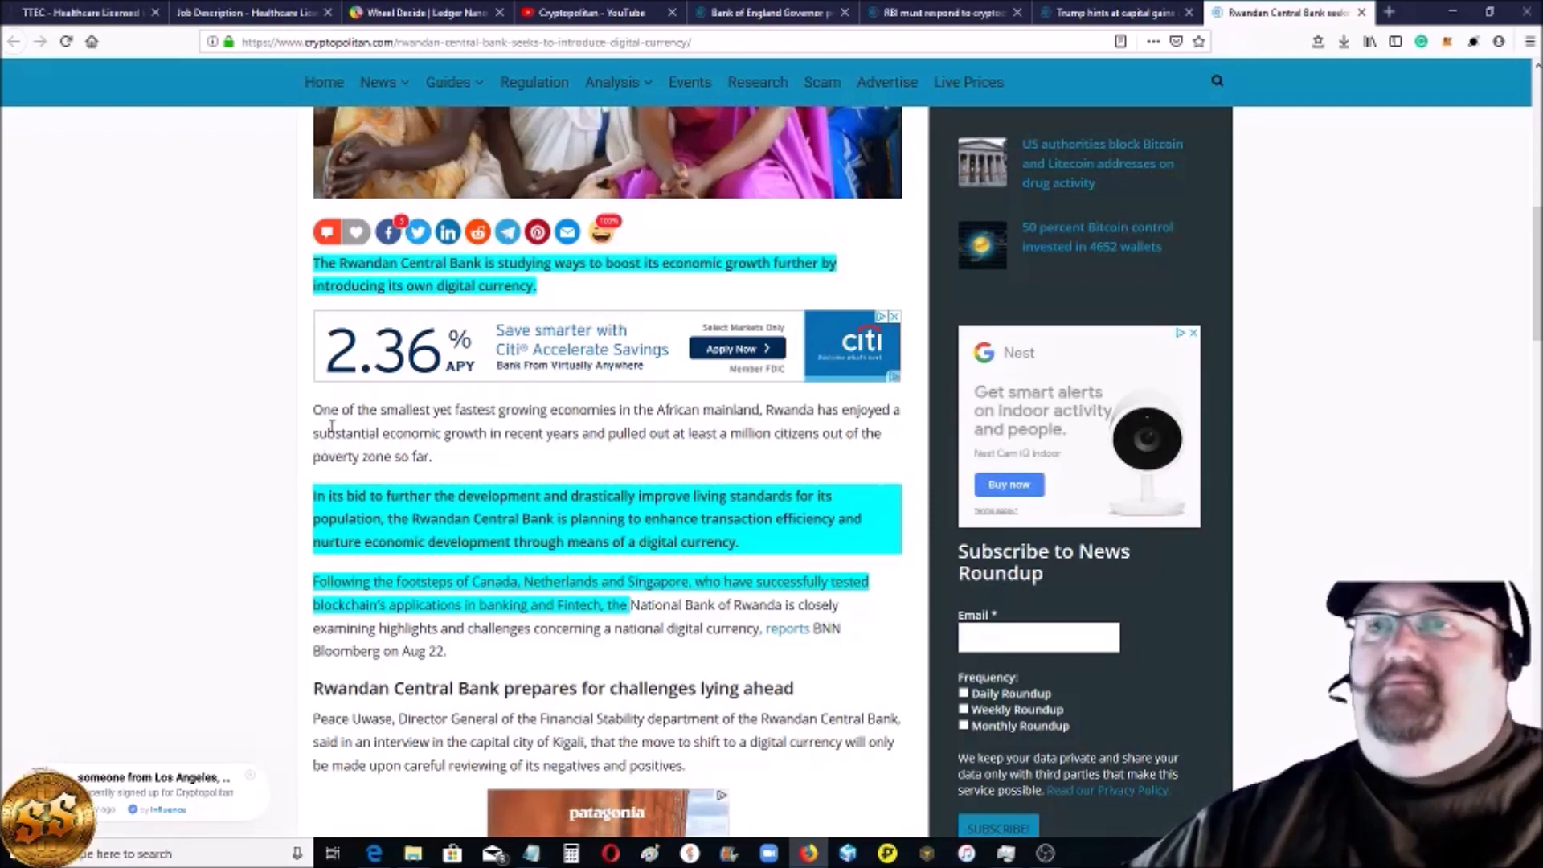
pyautogui.scroll(-3)
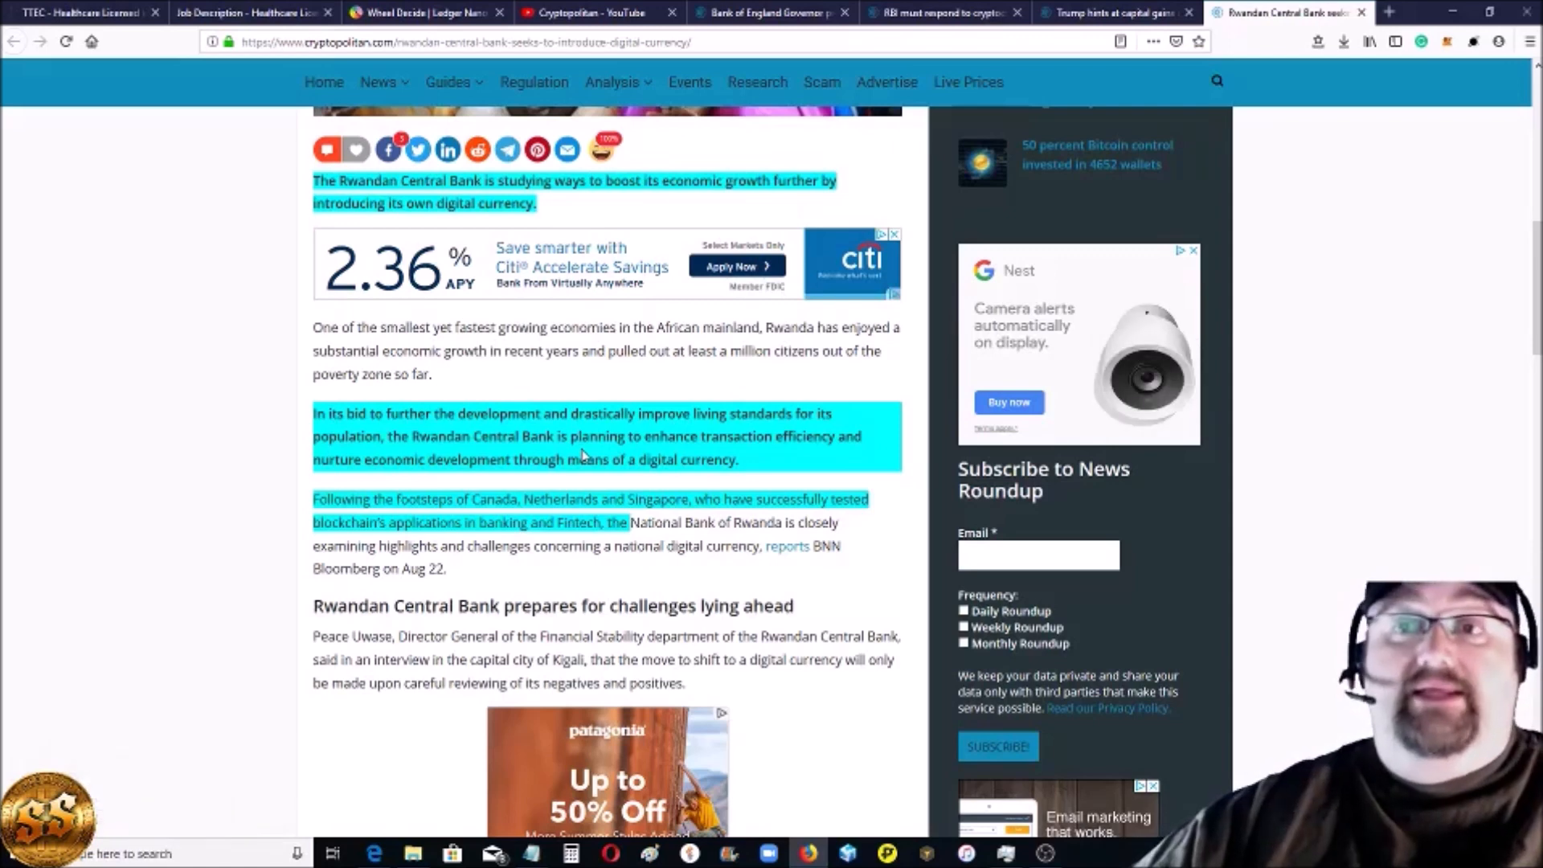
pyautogui.scroll(-3)
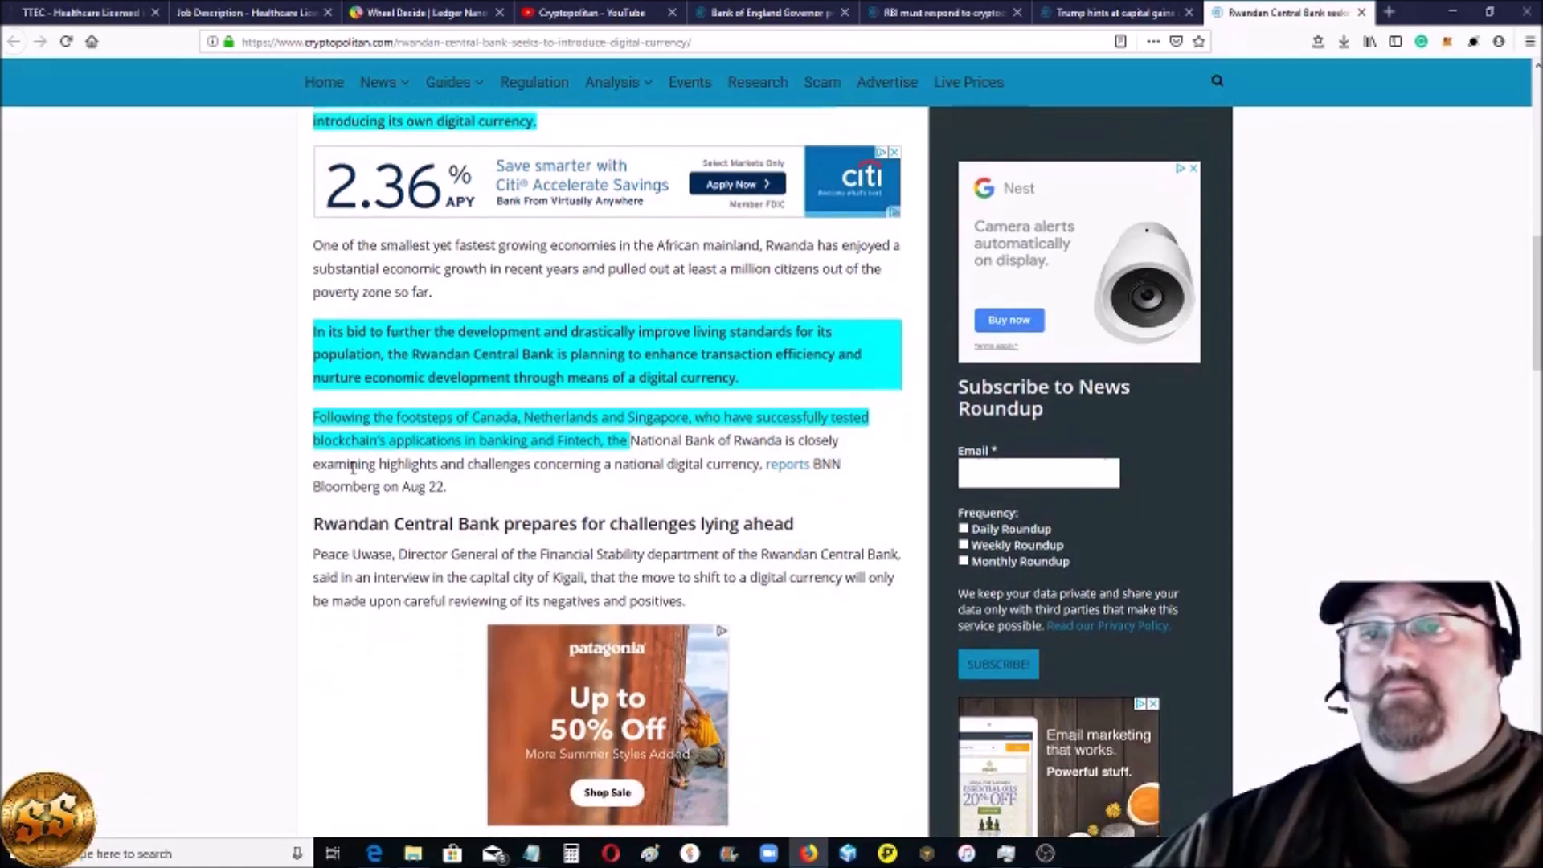
pyautogui.scroll(-3)
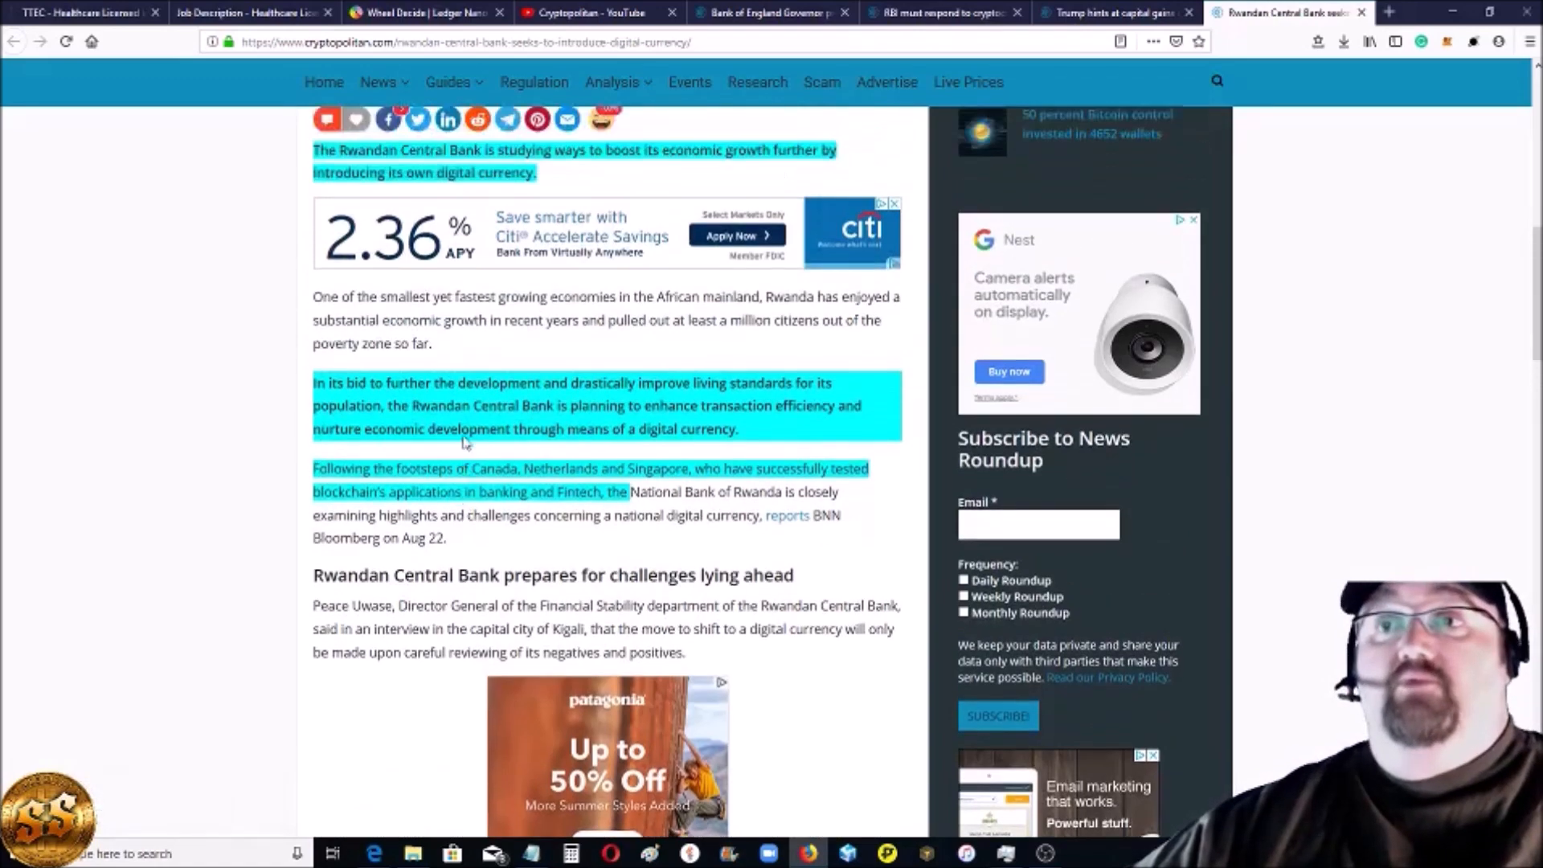
pyautogui.scroll(3)
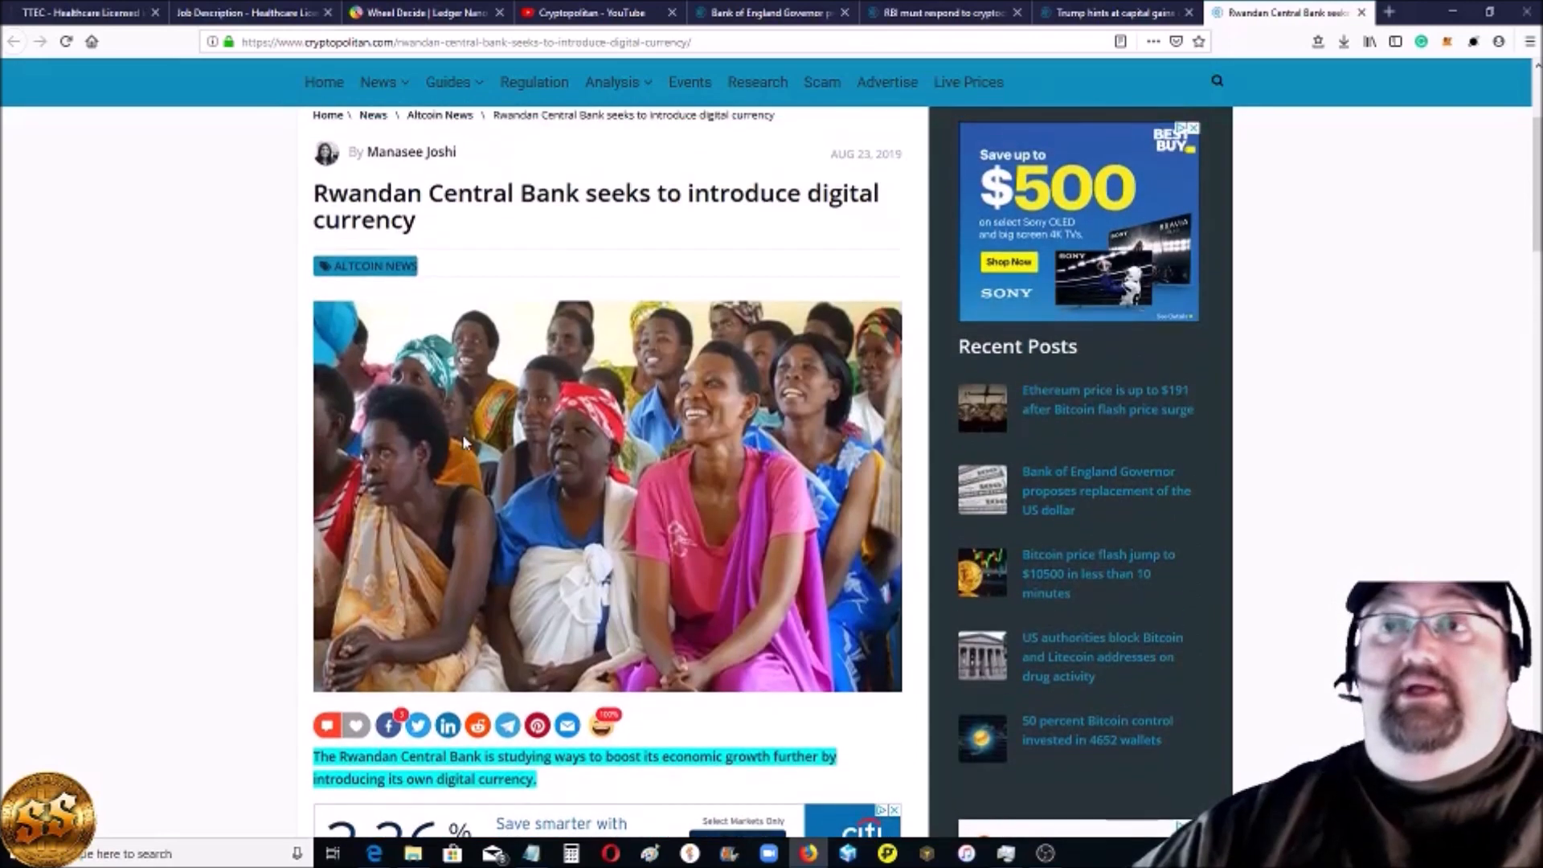